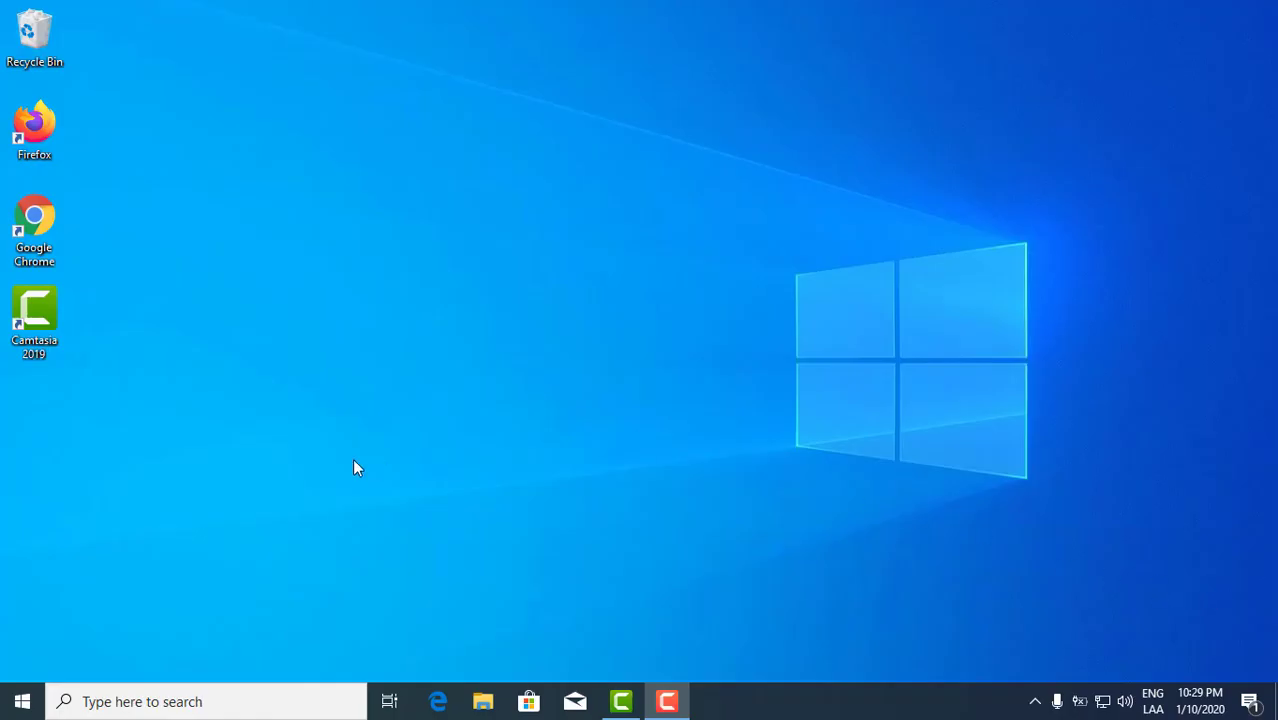
mouse_move(418, 375)
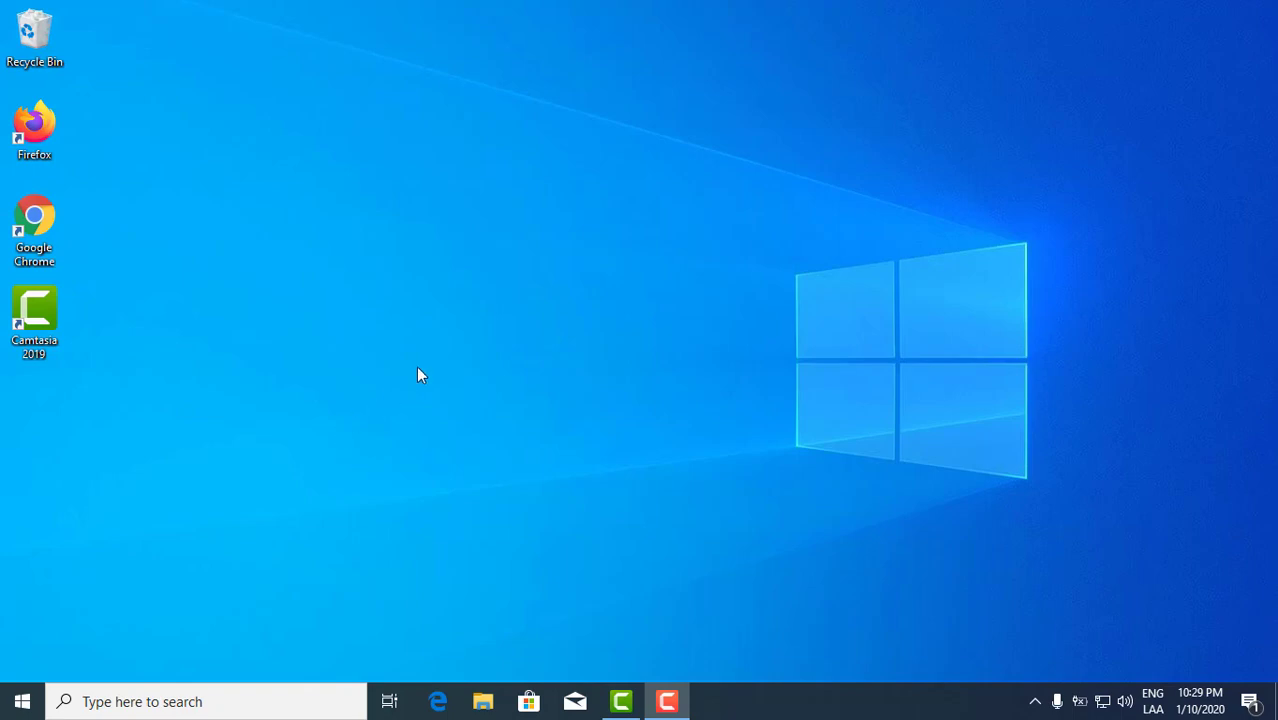
mouse_move(423, 368)
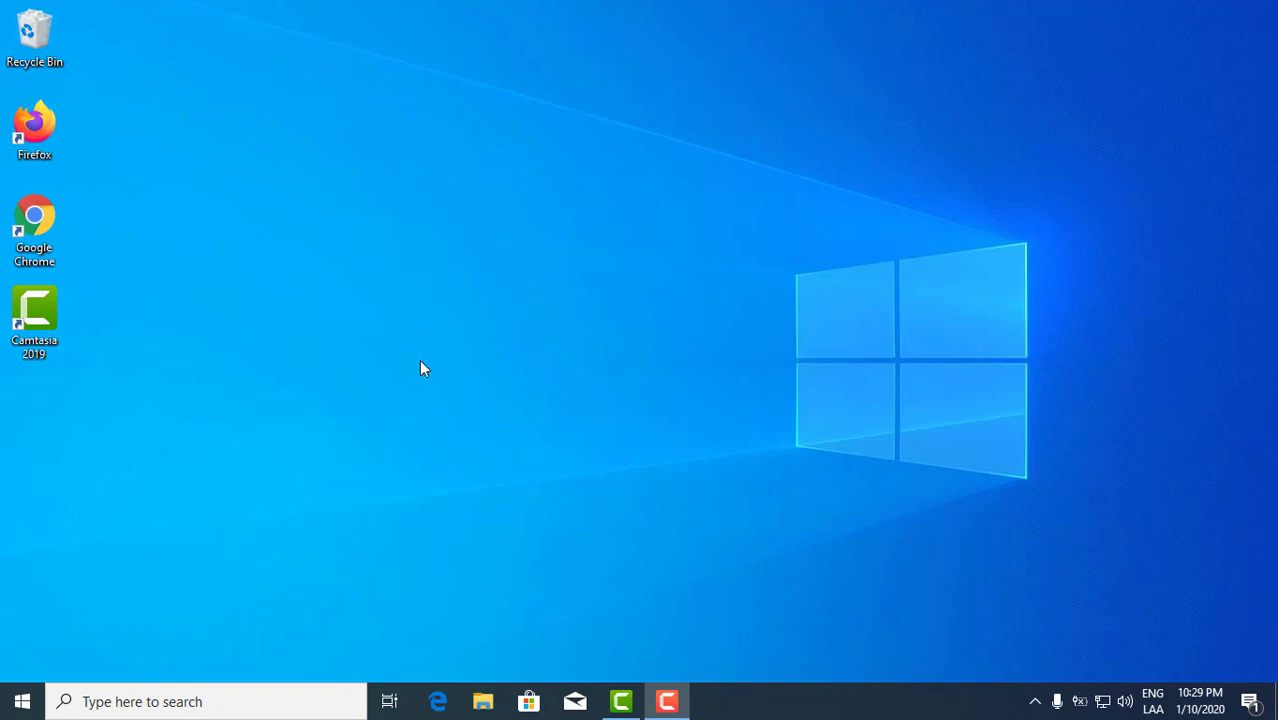
mouse_move(422, 361)
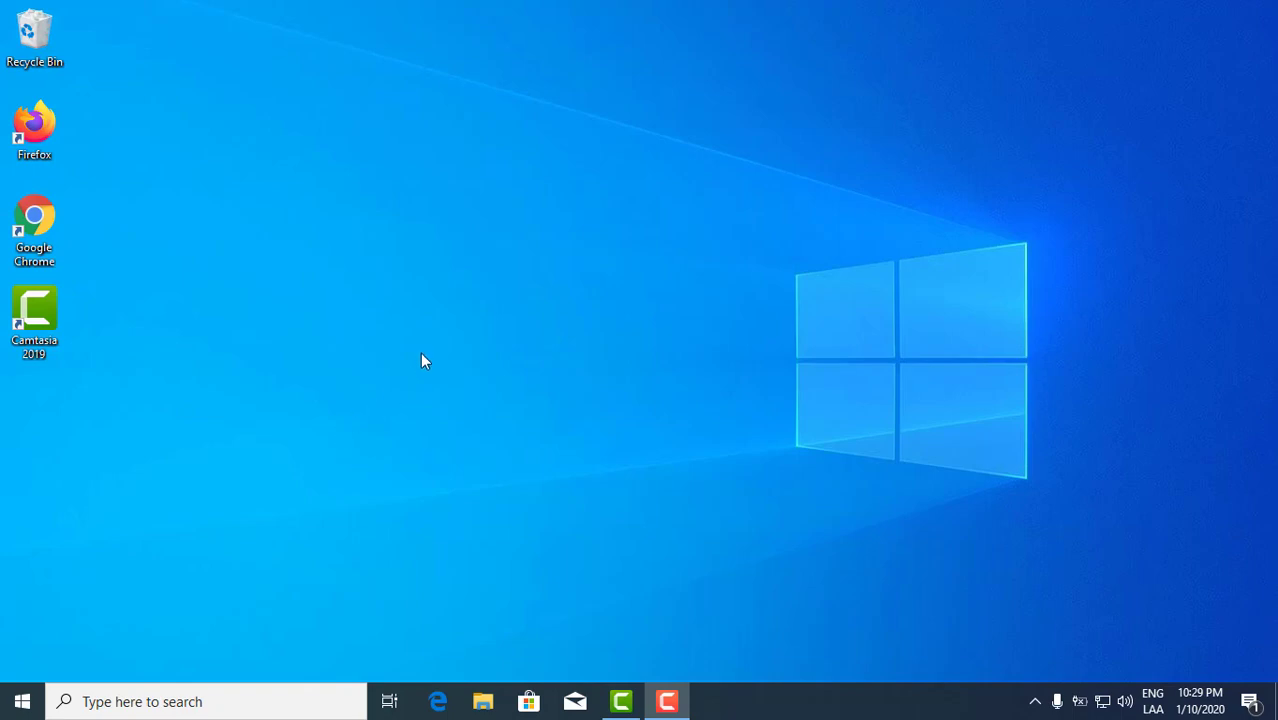
mouse_move(438, 367)
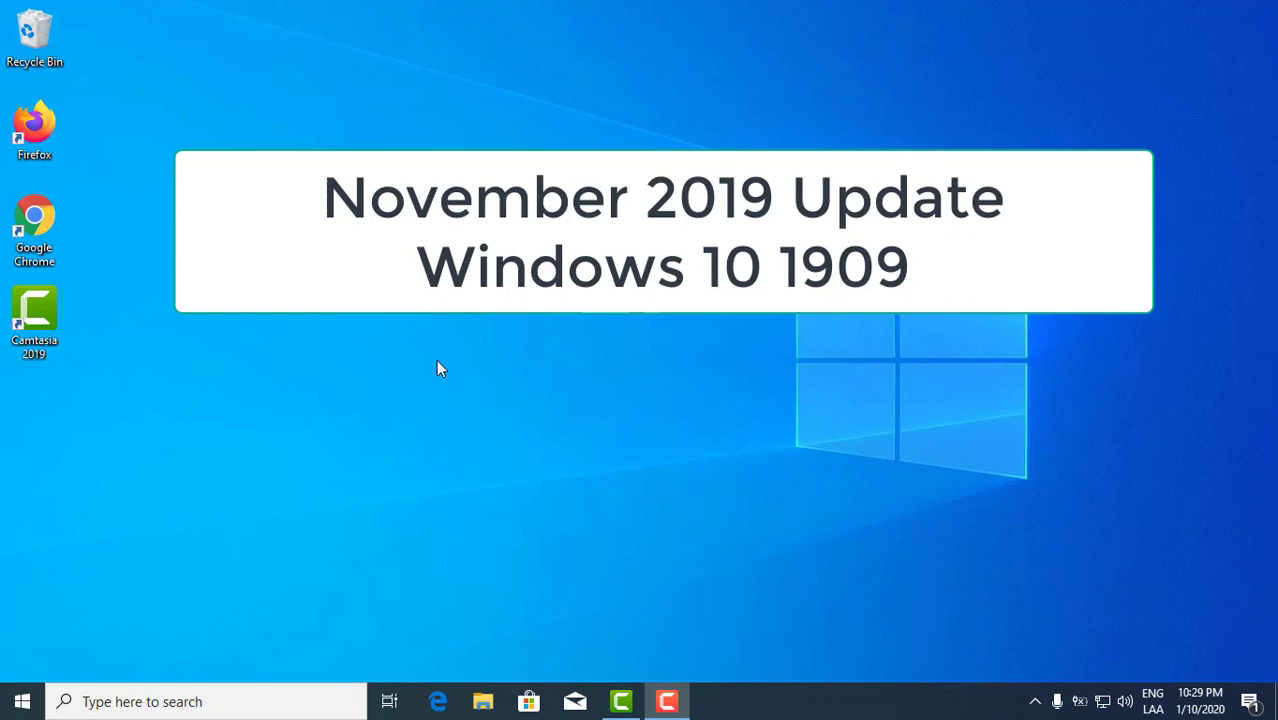
mouse_move(438, 365)
text(winver)
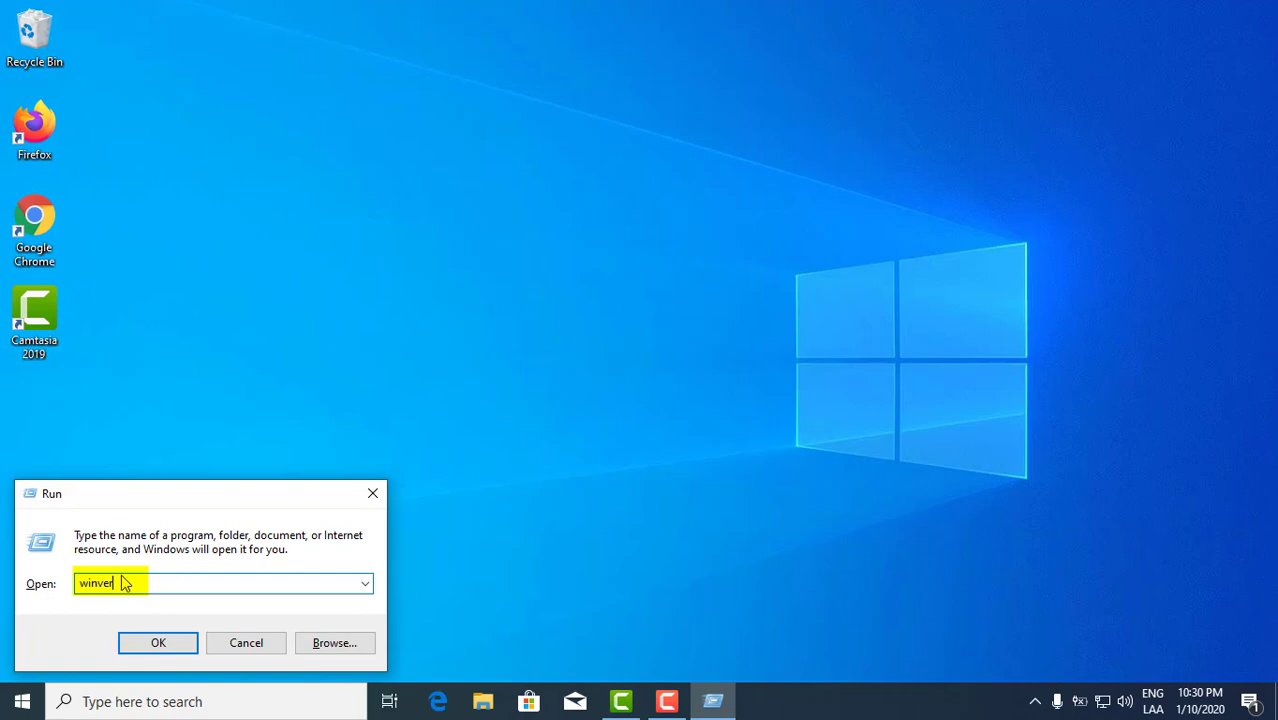
Step: Run winver to display Windows 10 Version 1903 (OS Build 18362.535)
click(158, 642)
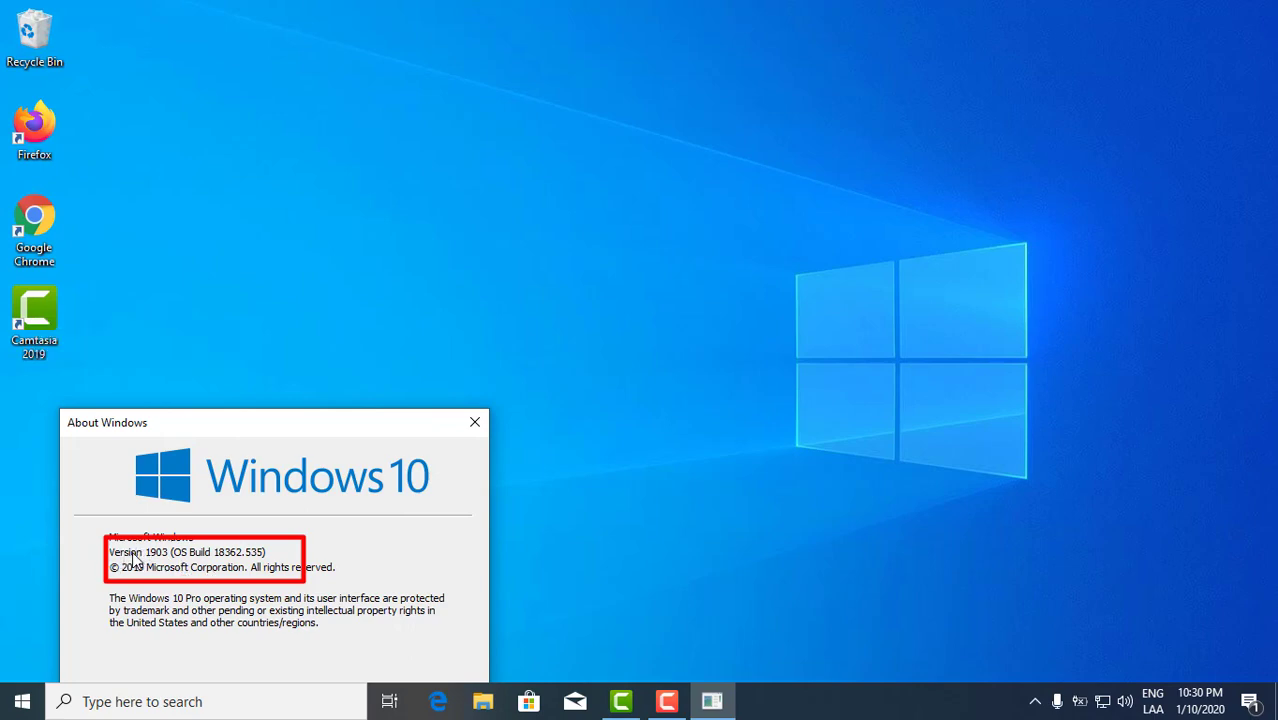
mouse_move(189, 571)
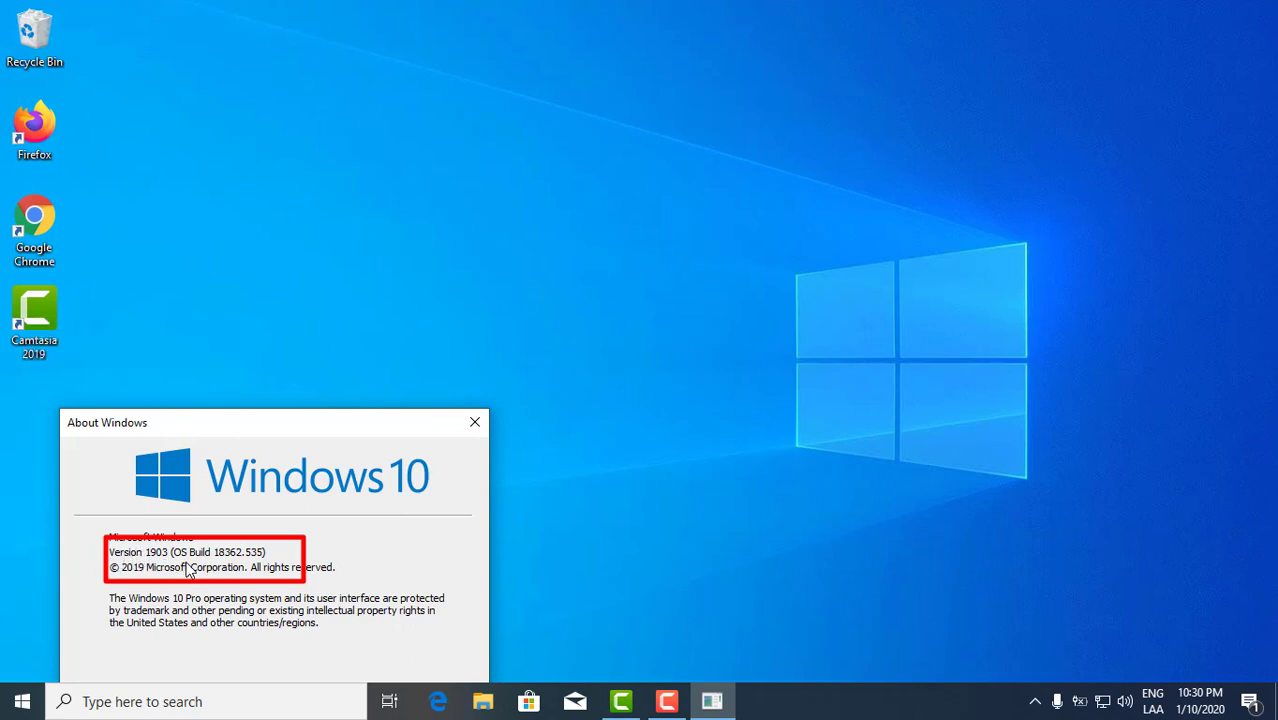
mouse_move(248, 552)
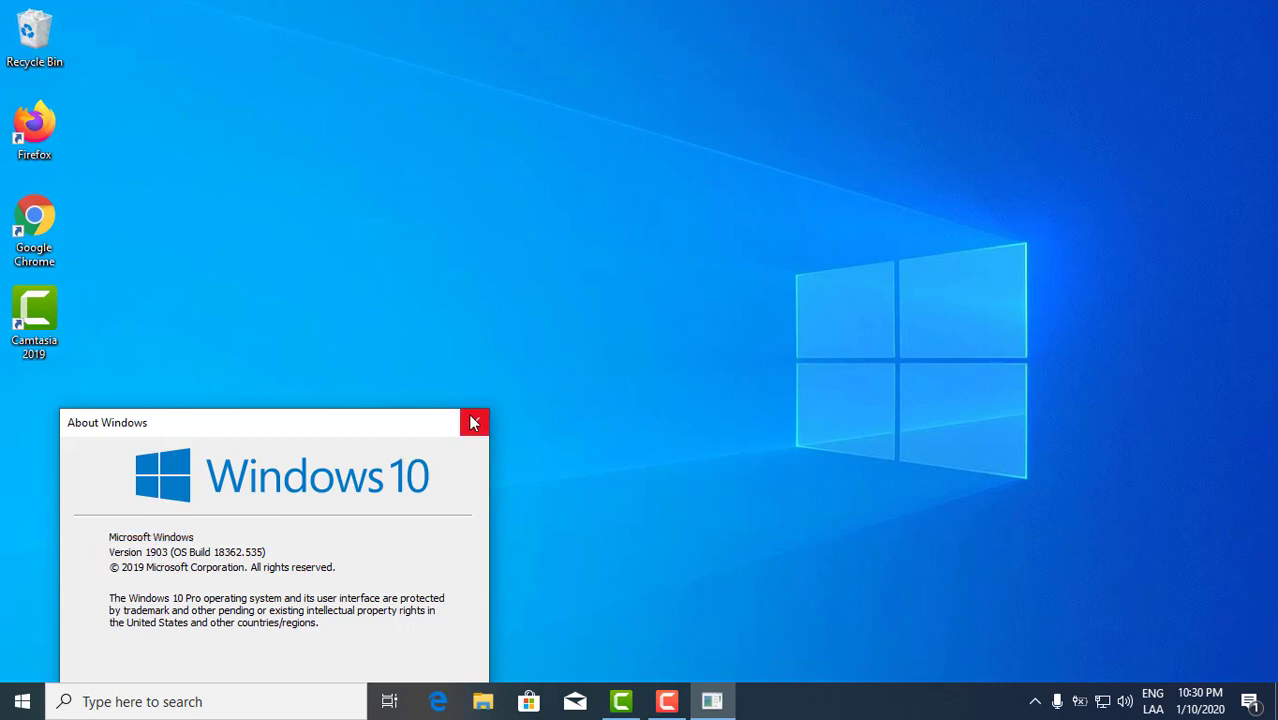
Step: Search Chrome for 'latest version of windows 10', showing version 1909
click(474, 422)
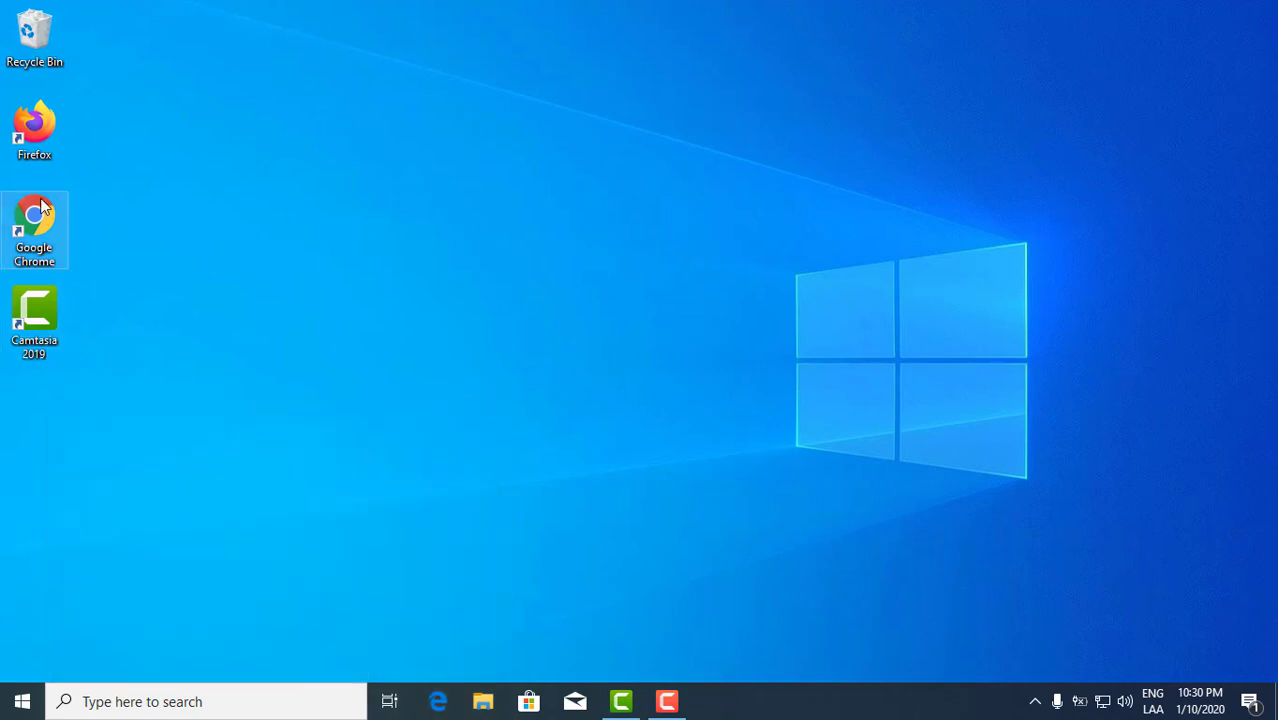
mouse_move(34, 220)
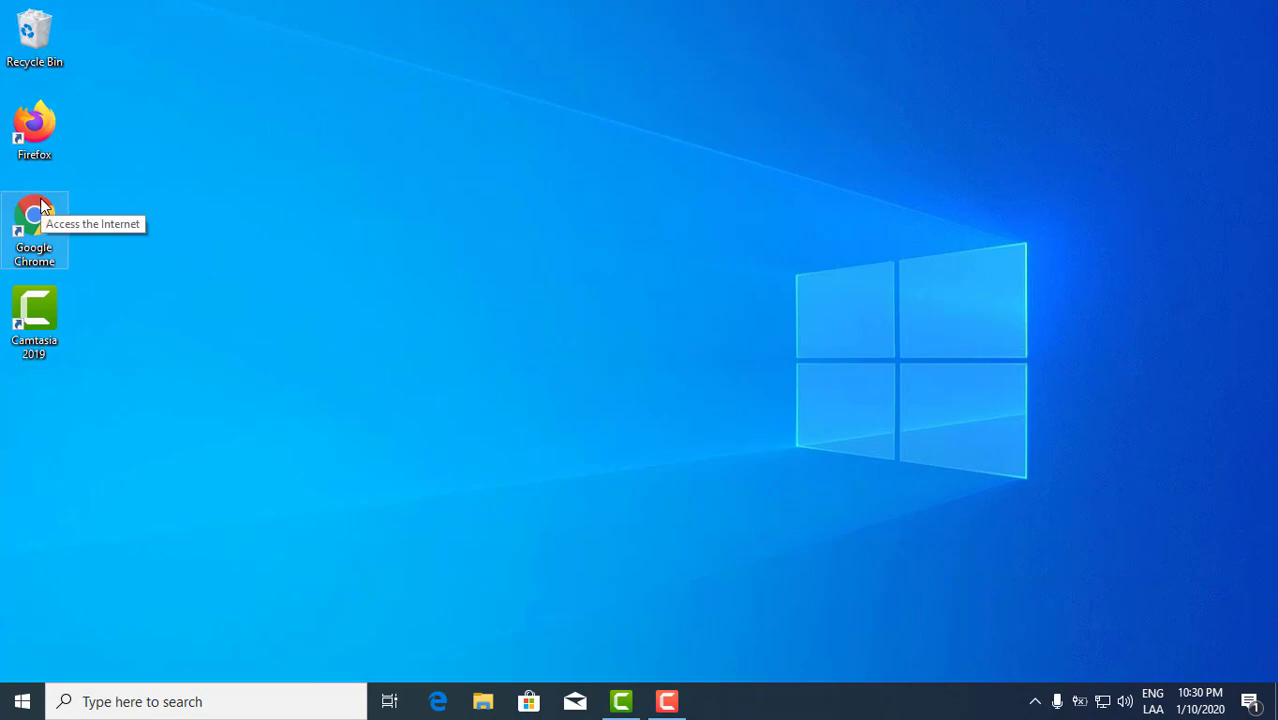
double_click(34, 220)
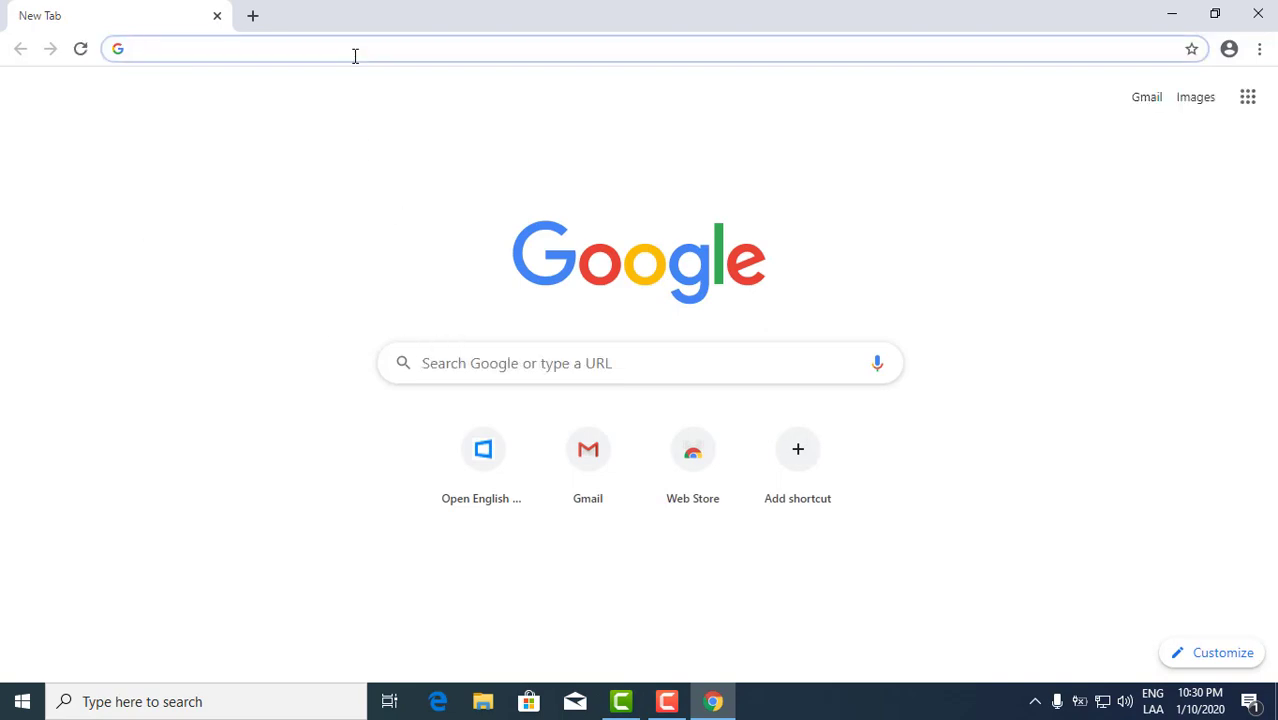
text(latest version of windows 10)
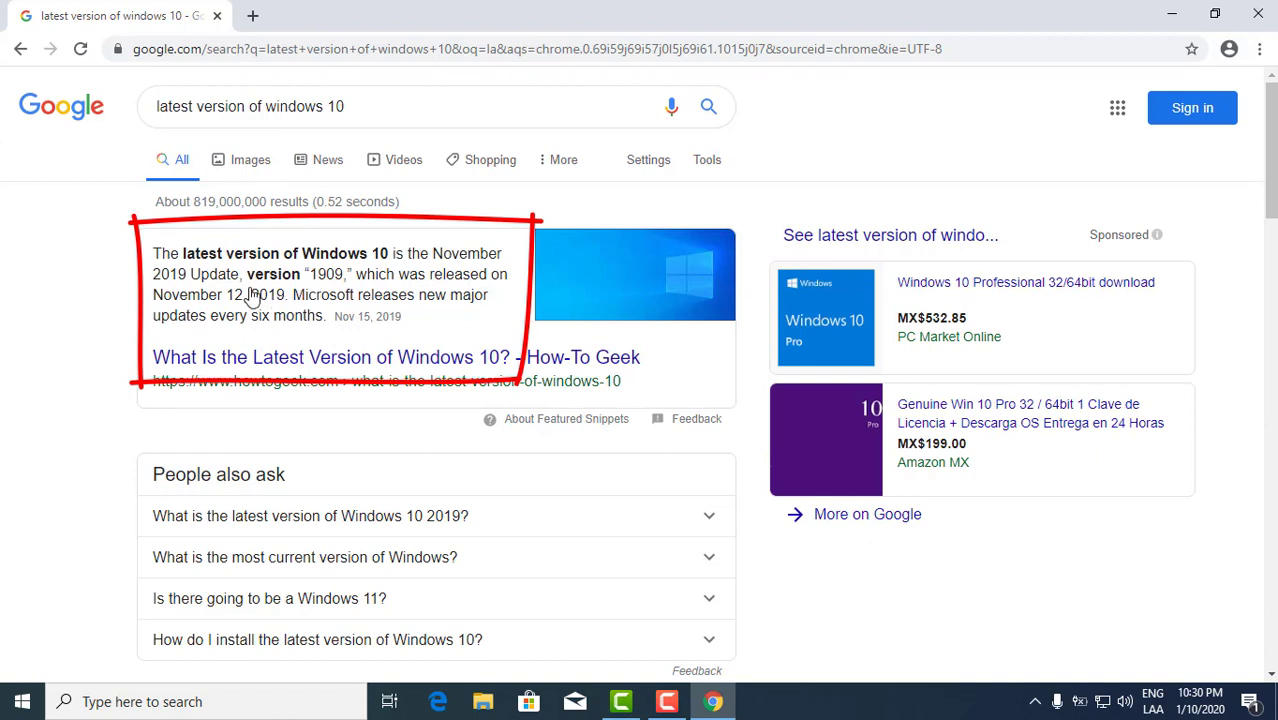
mouse_move(350, 280)
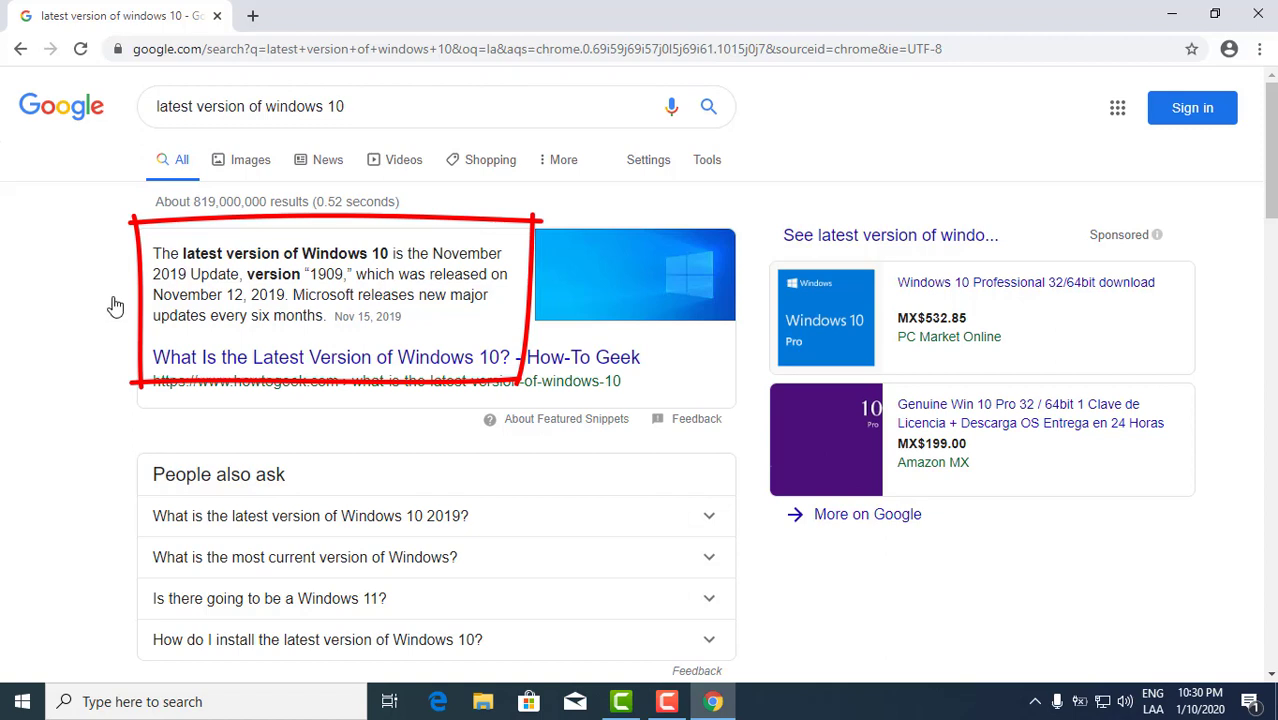
mouse_move(345, 282)
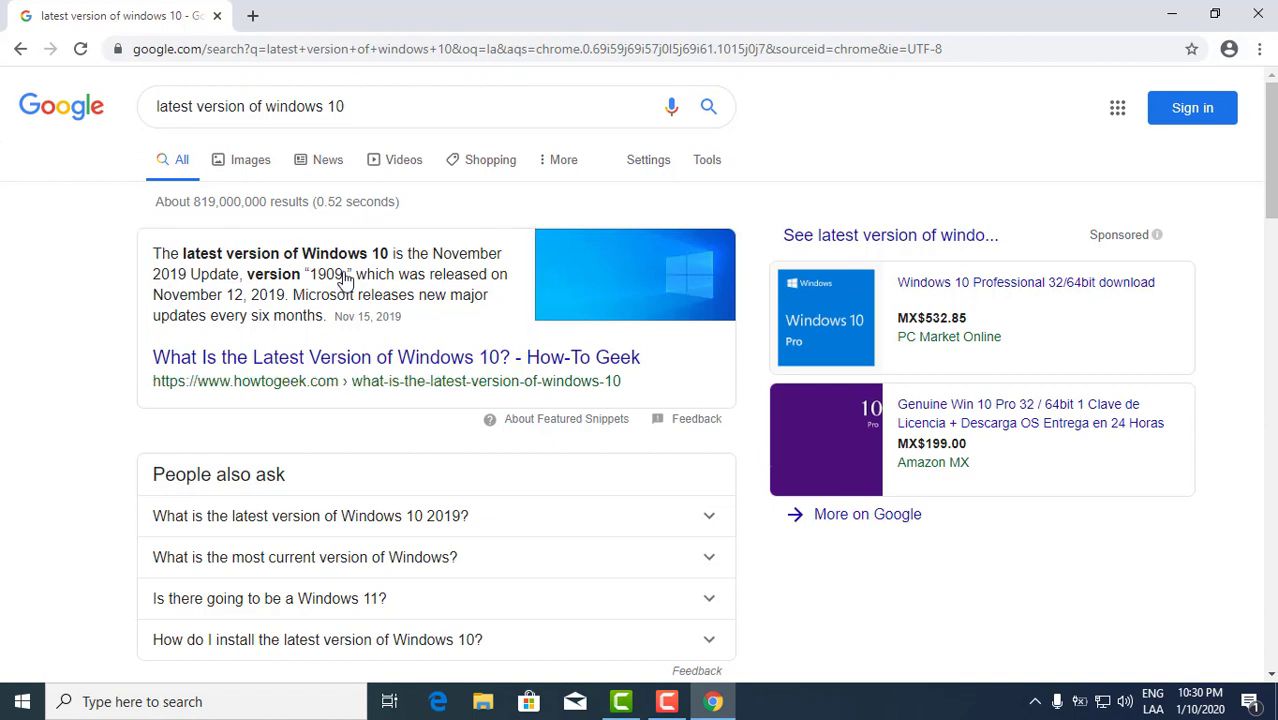
mouse_move(1135, 35)
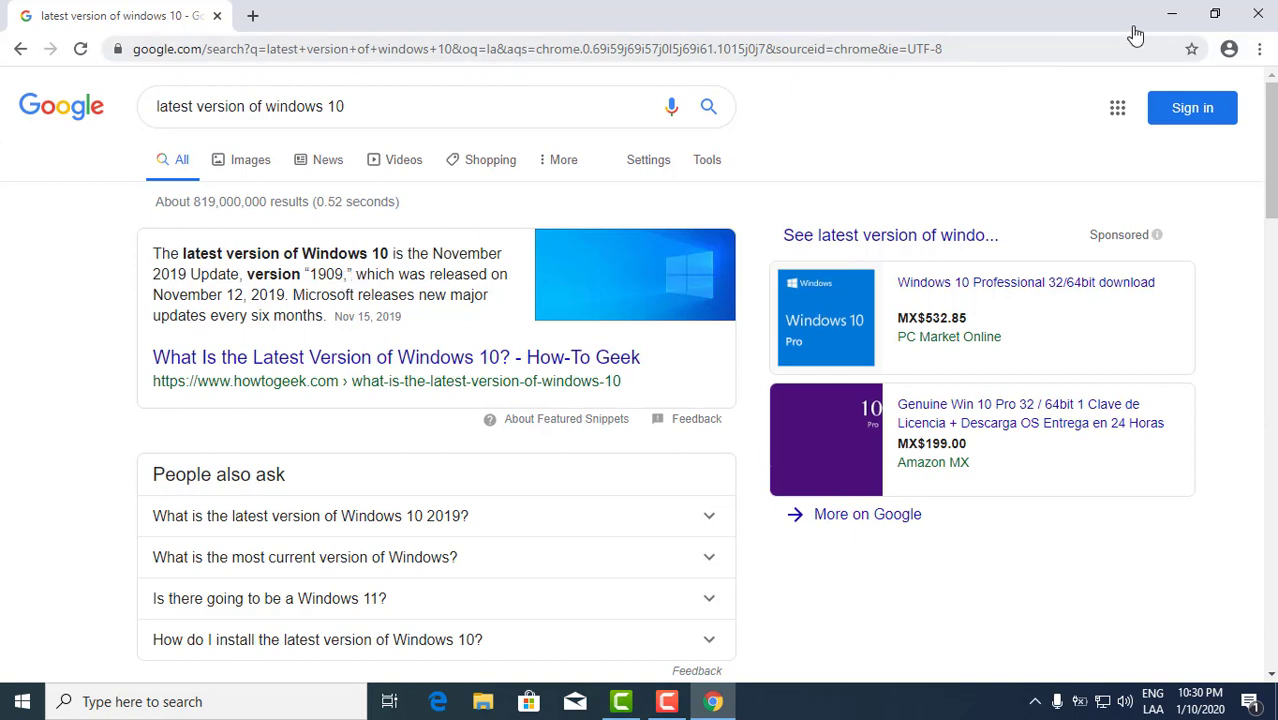
mouse_move(1258, 14)
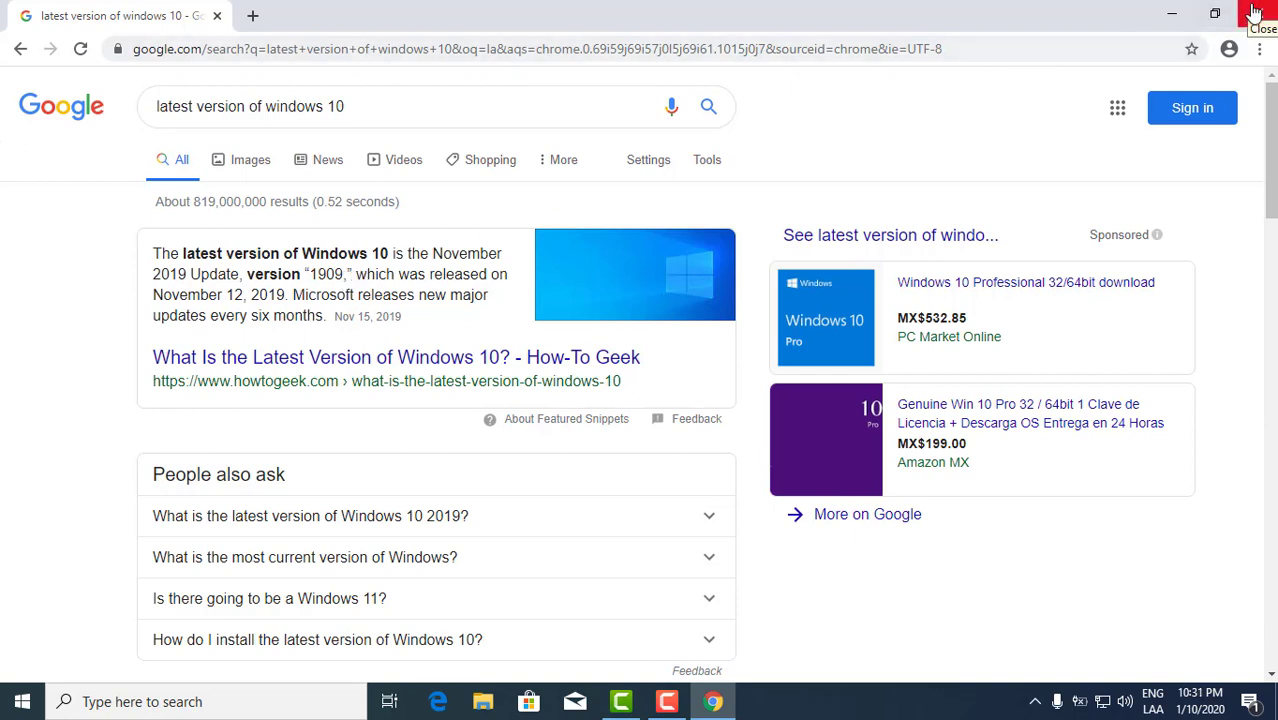
mouse_move(1257, 13)
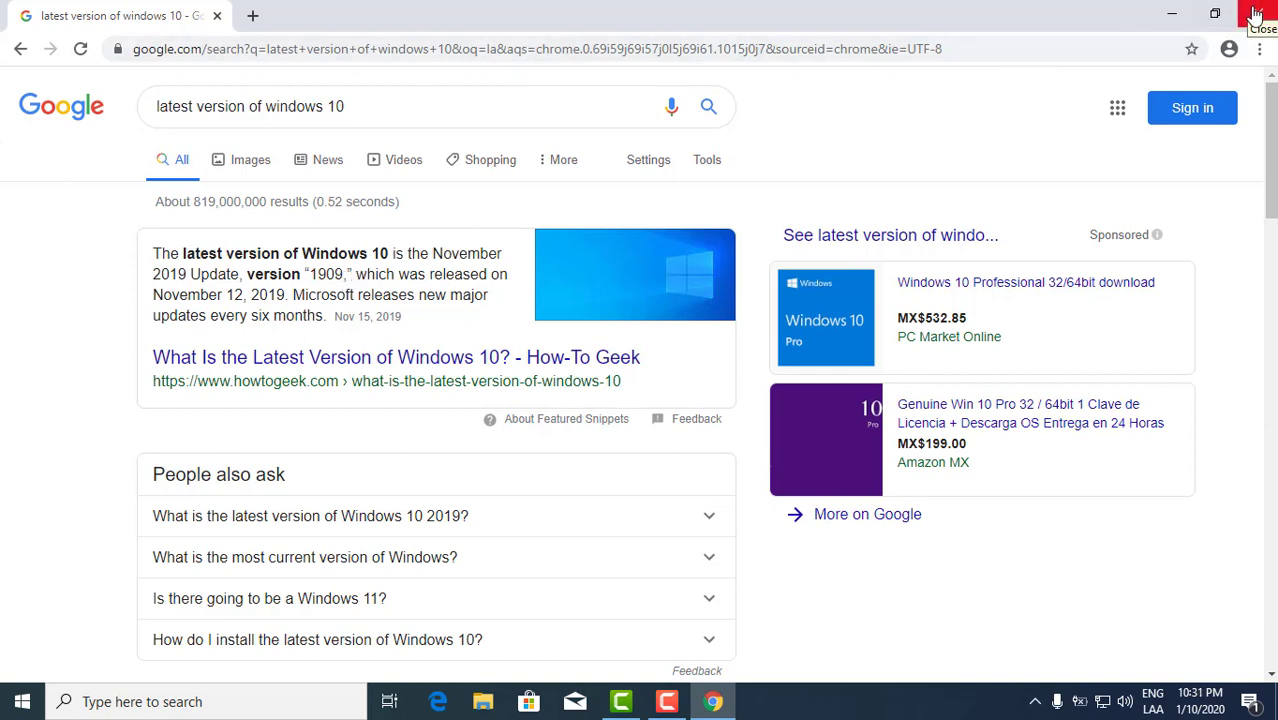
Step: Close Chrome and launch Settings from the Start menu
click(1257, 15)
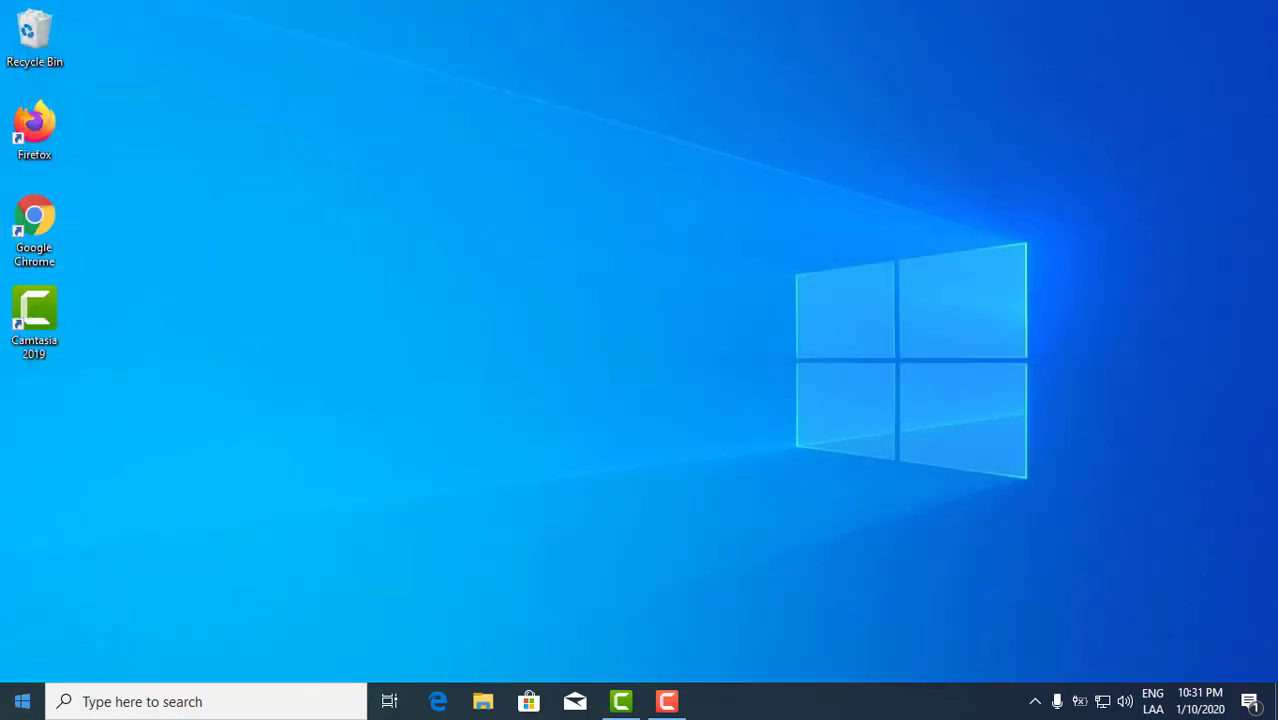
click(22, 701)
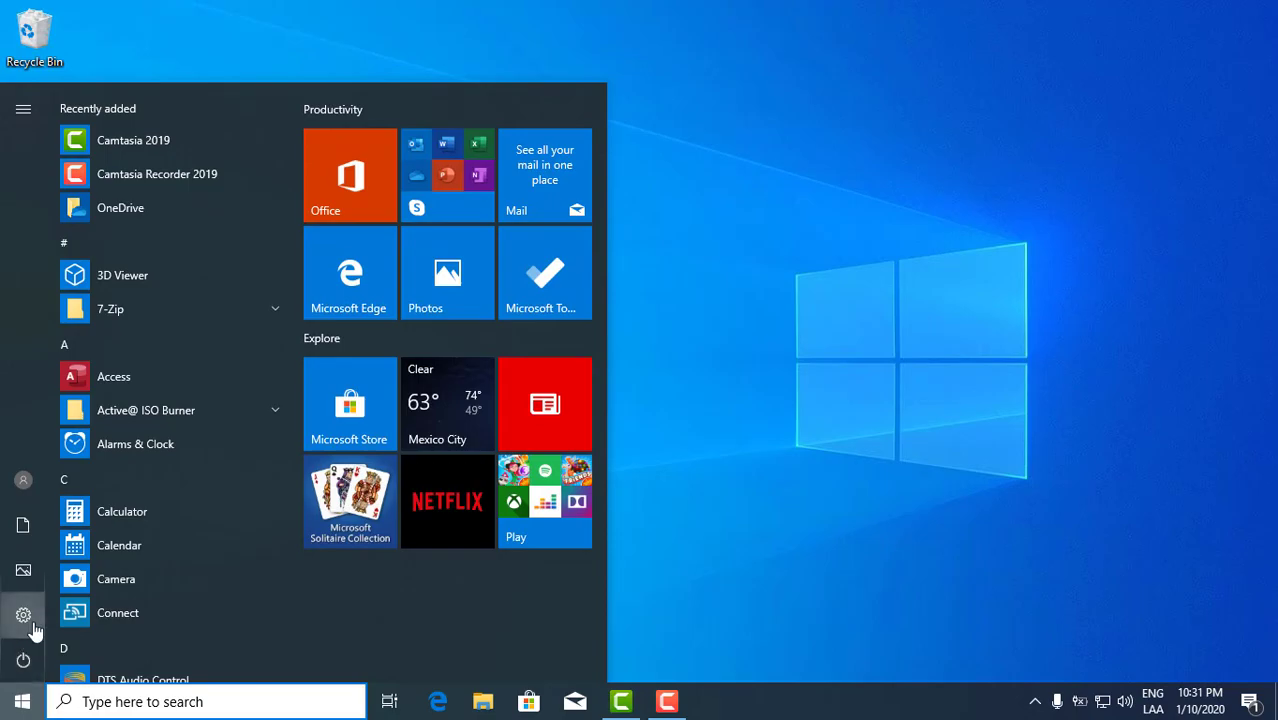
click(23, 615)
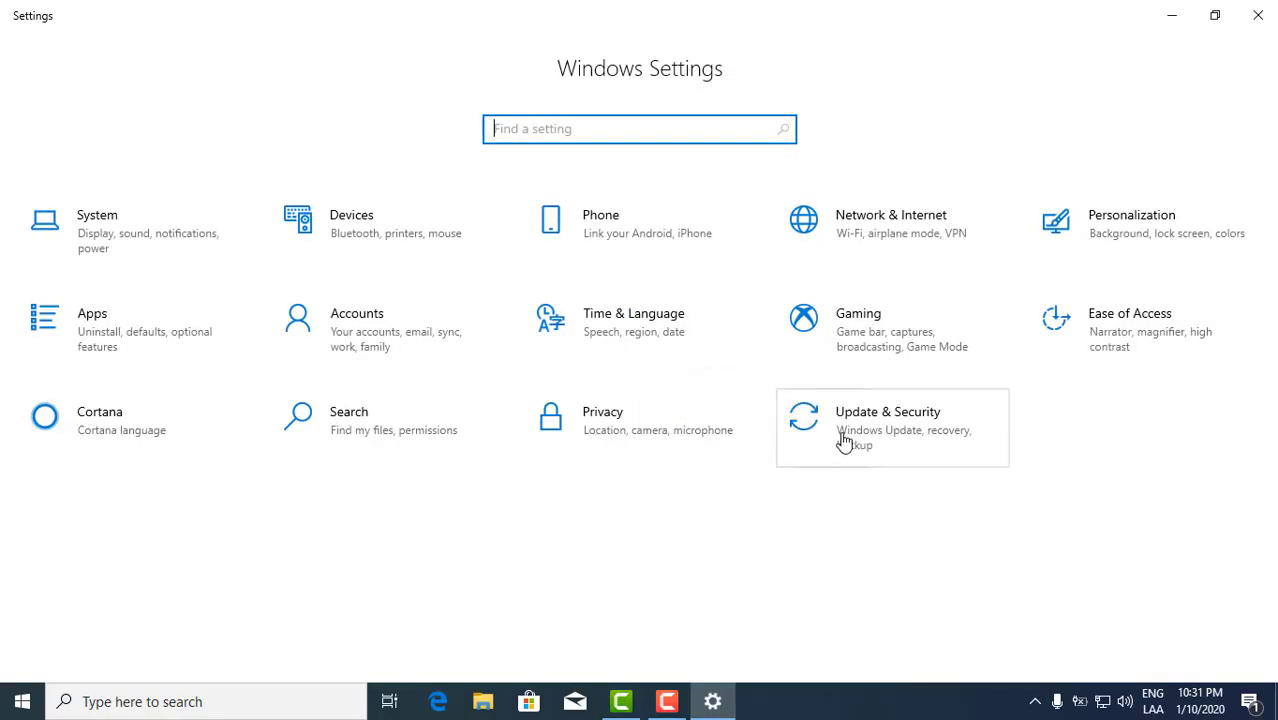
Step: Open Update & Security to see the optional version 1909 feature update
click(888, 411)
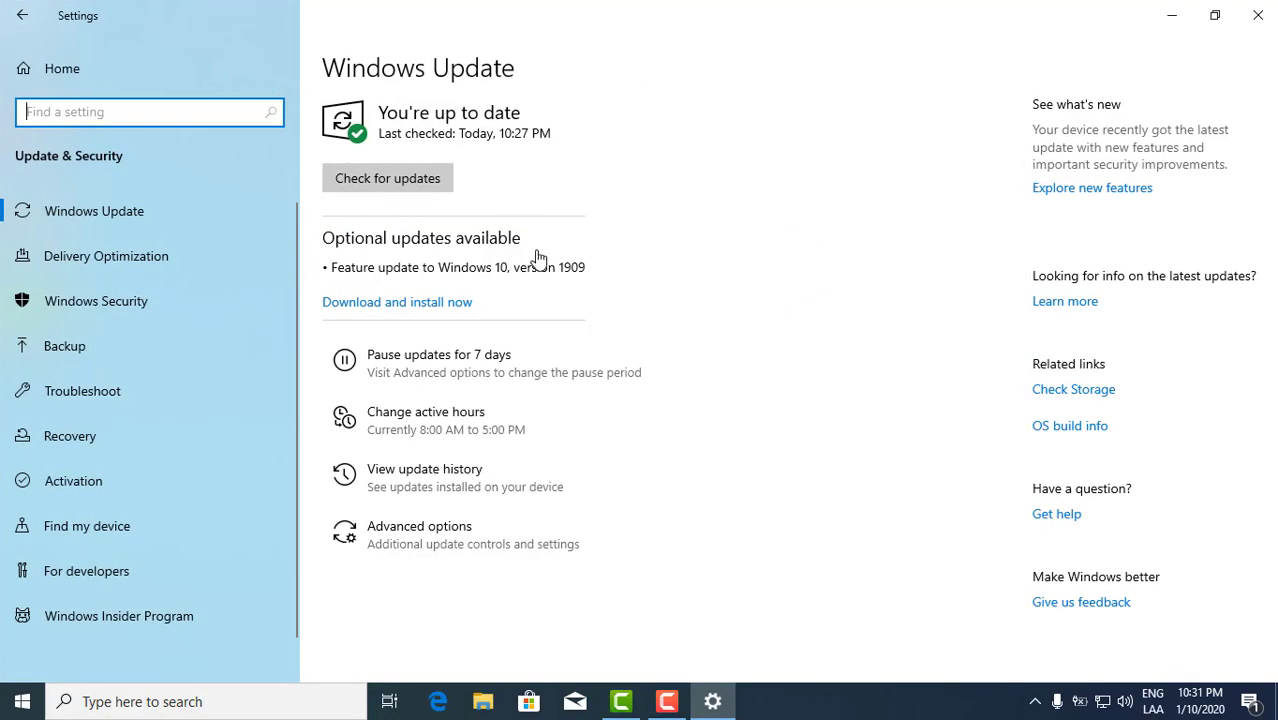
mouse_move(379, 225)
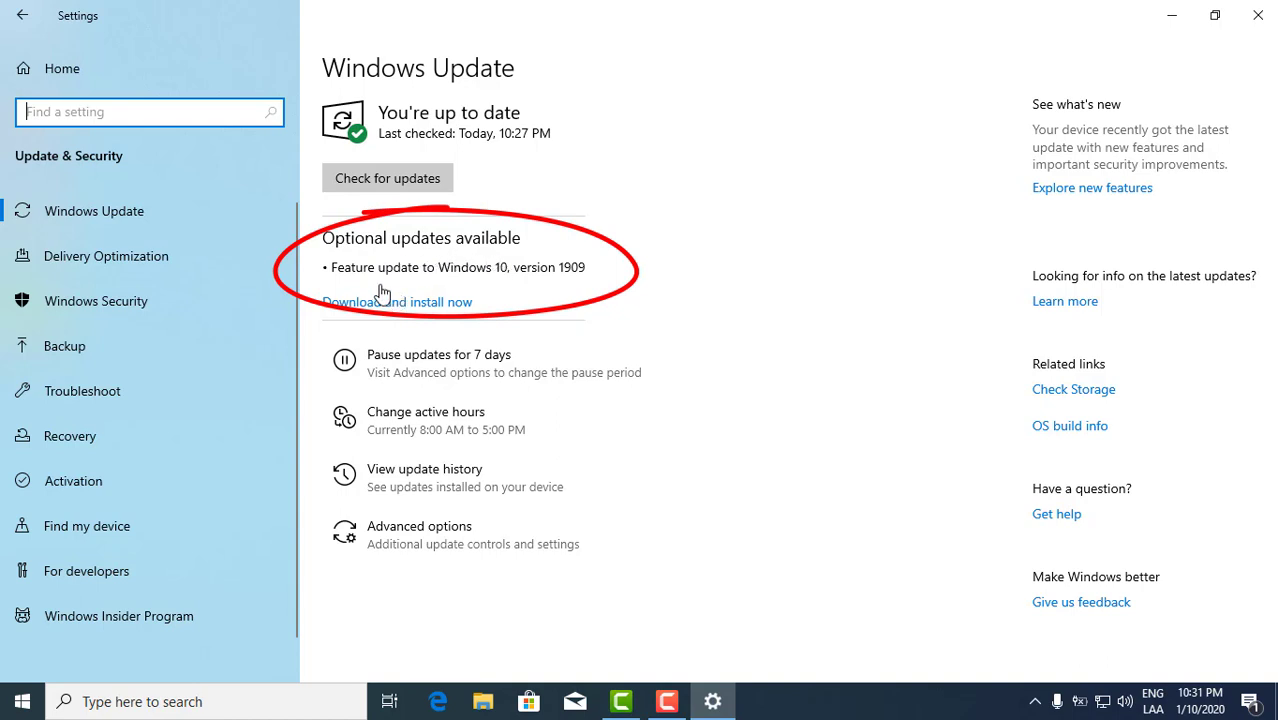
mouse_move(554, 281)
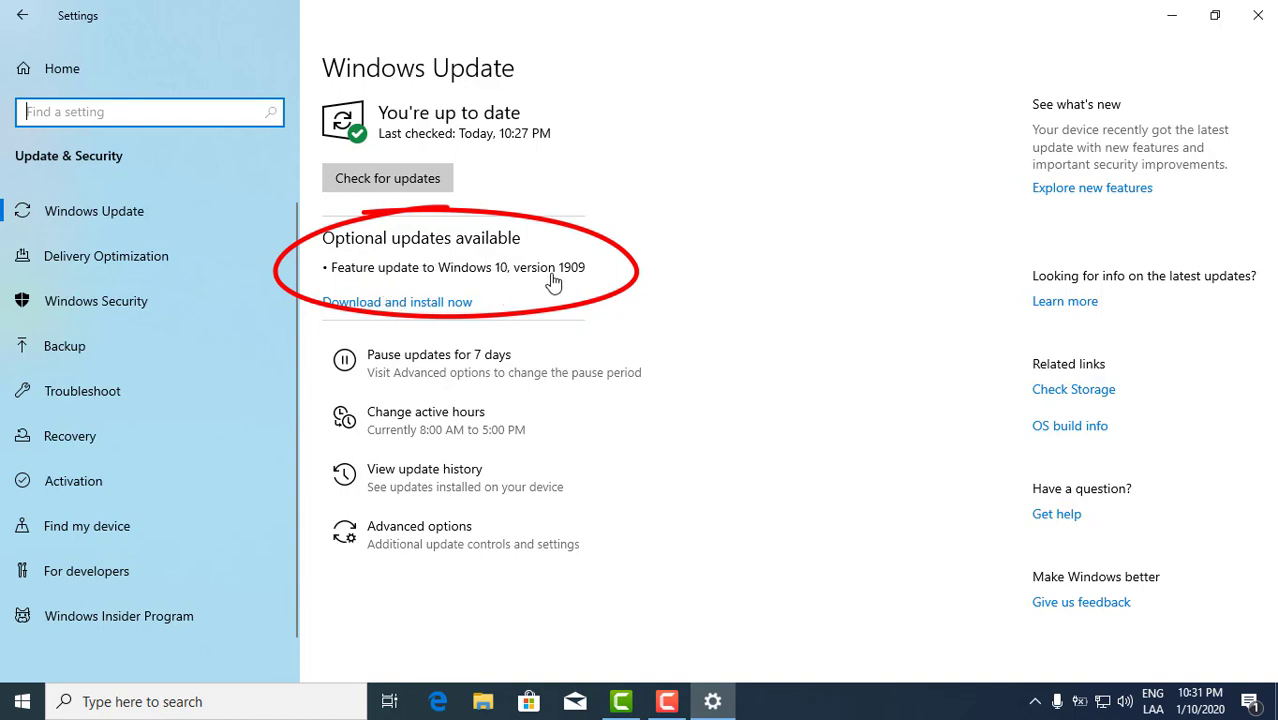
mouse_move(618, 275)
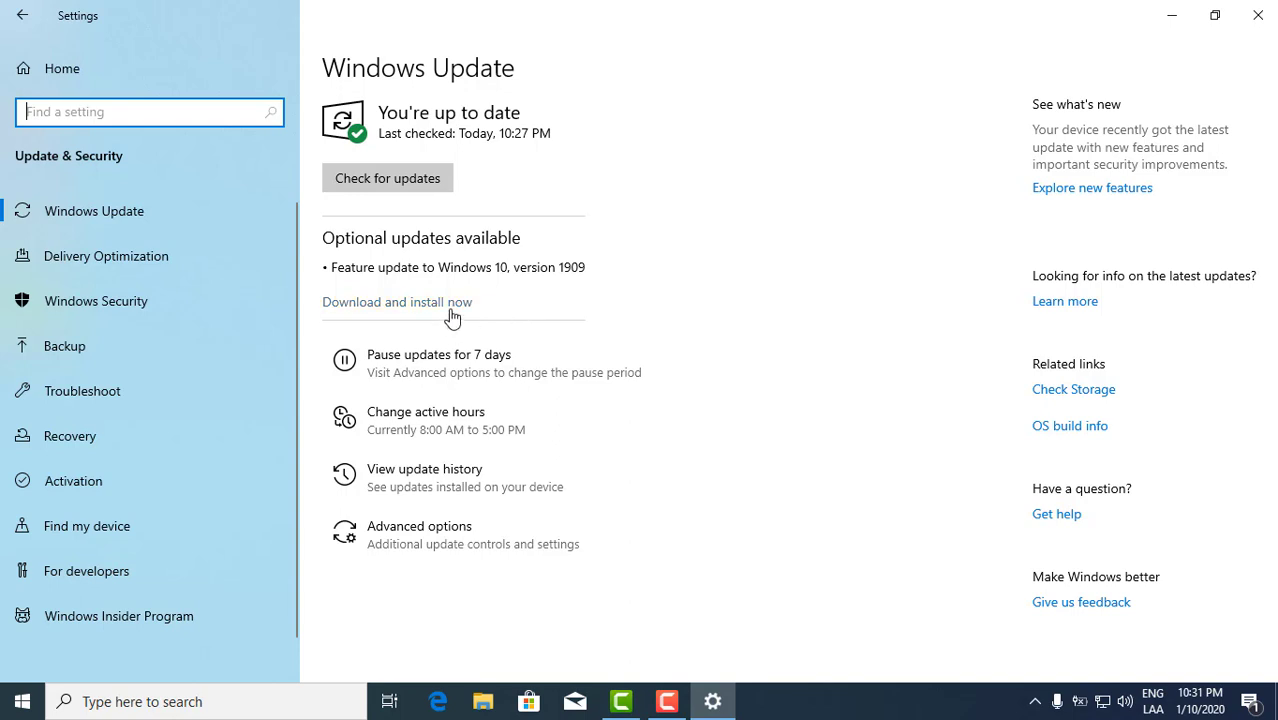
click(386, 177)
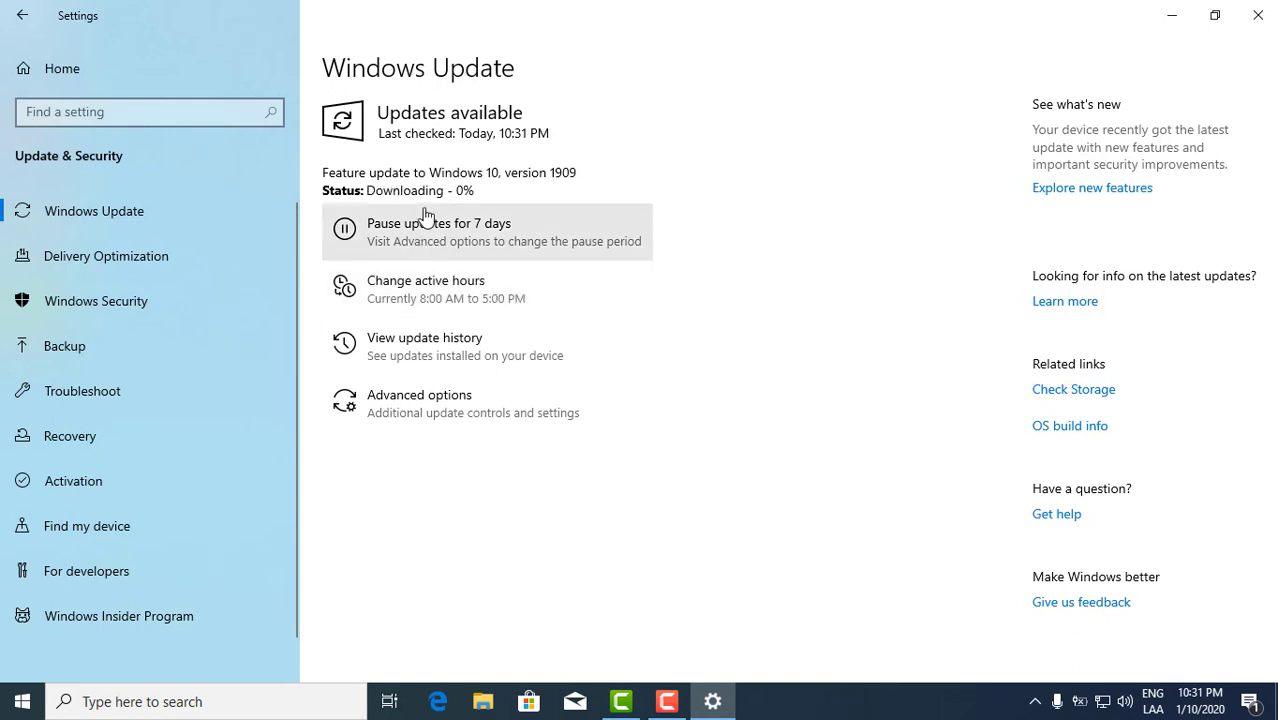
mouse_move(470, 145)
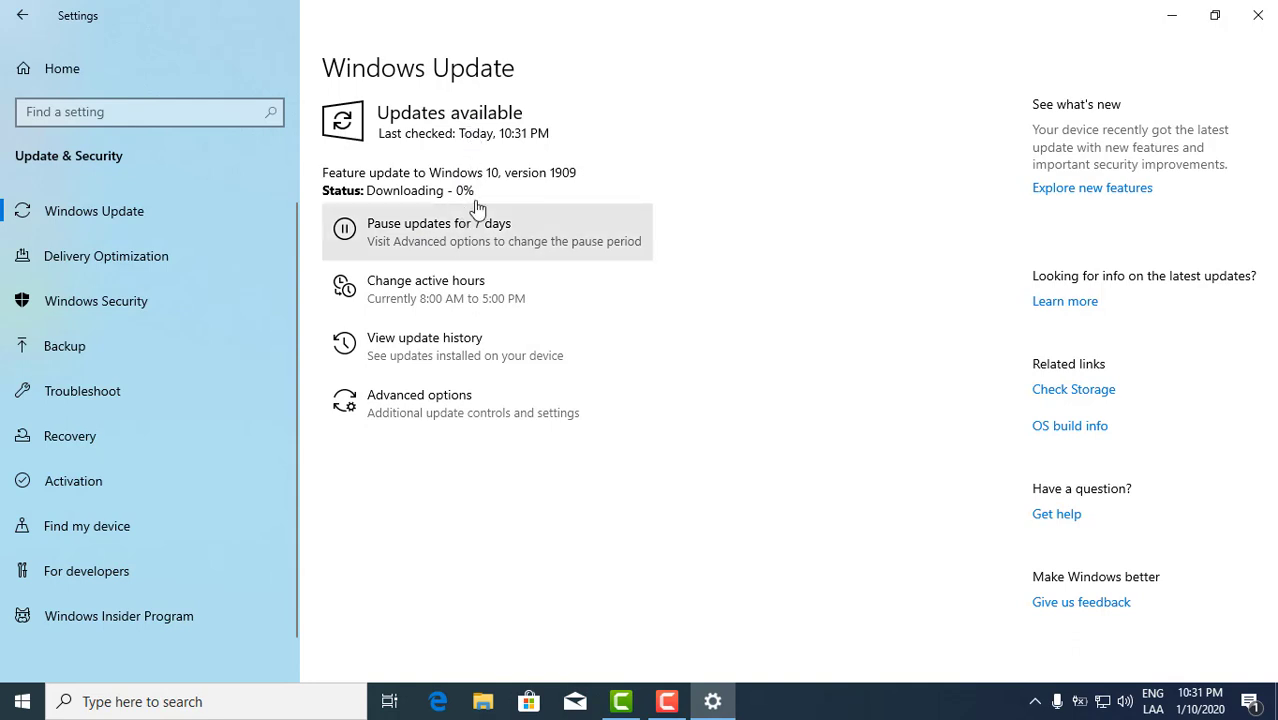
mouse_move(488, 205)
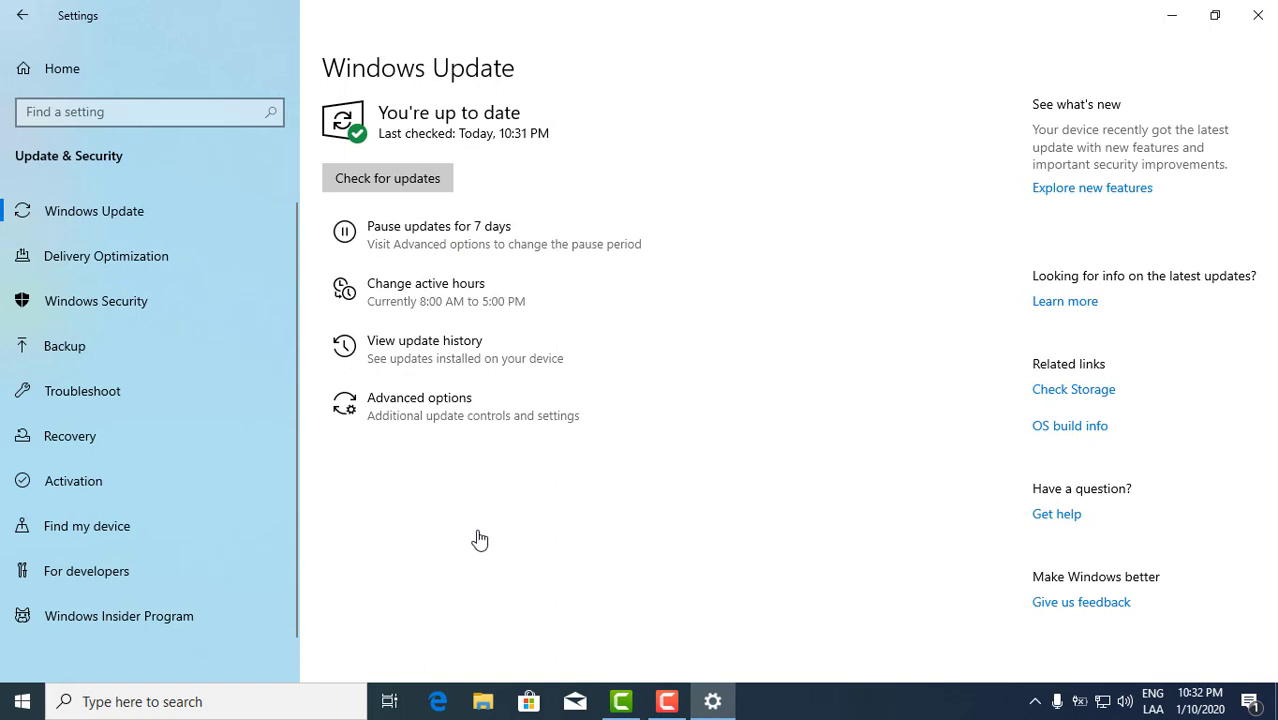
mouse_move(482, 520)
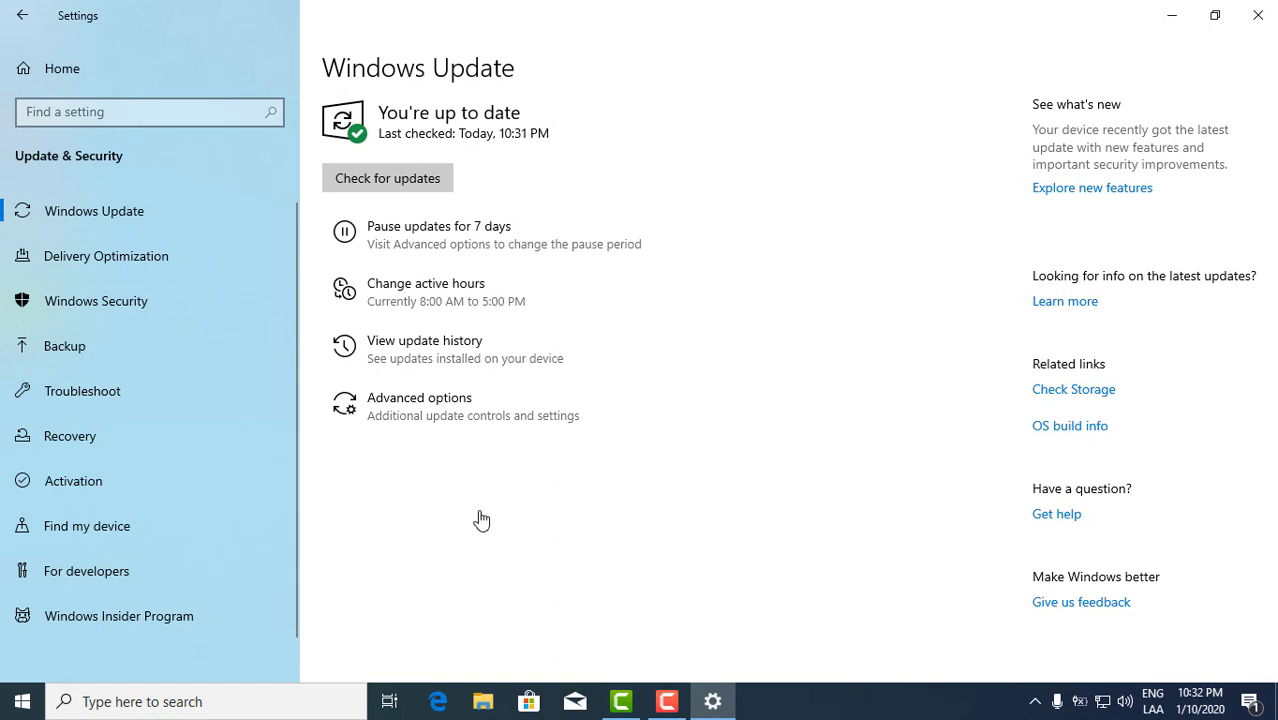
mouse_move(500, 483)
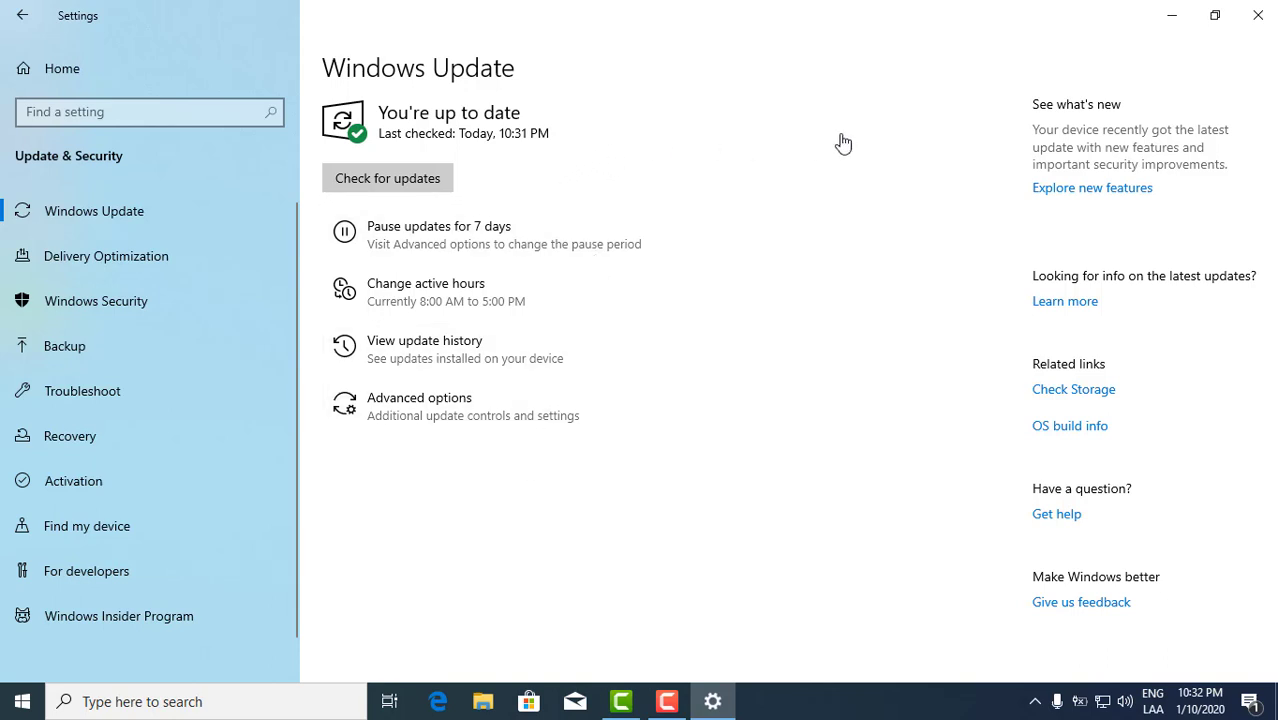
mouse_move(519, 191)
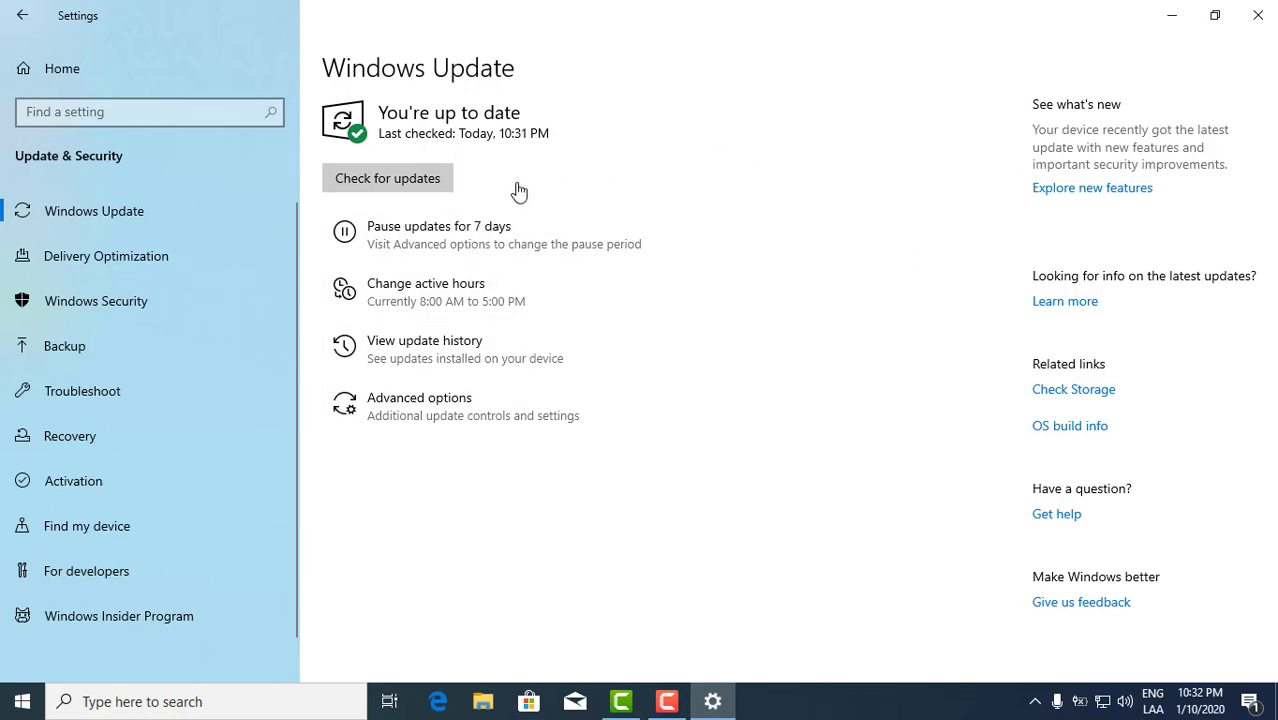
mouse_move(616, 227)
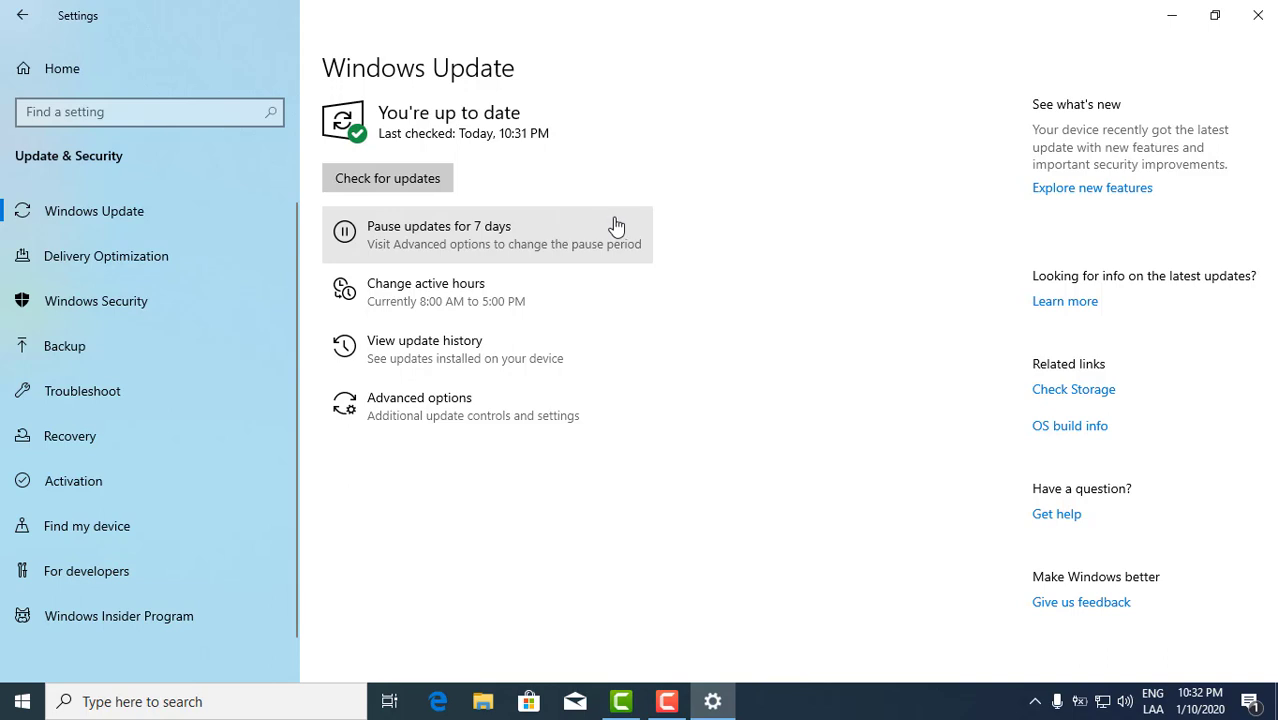
mouse_move(758, 397)
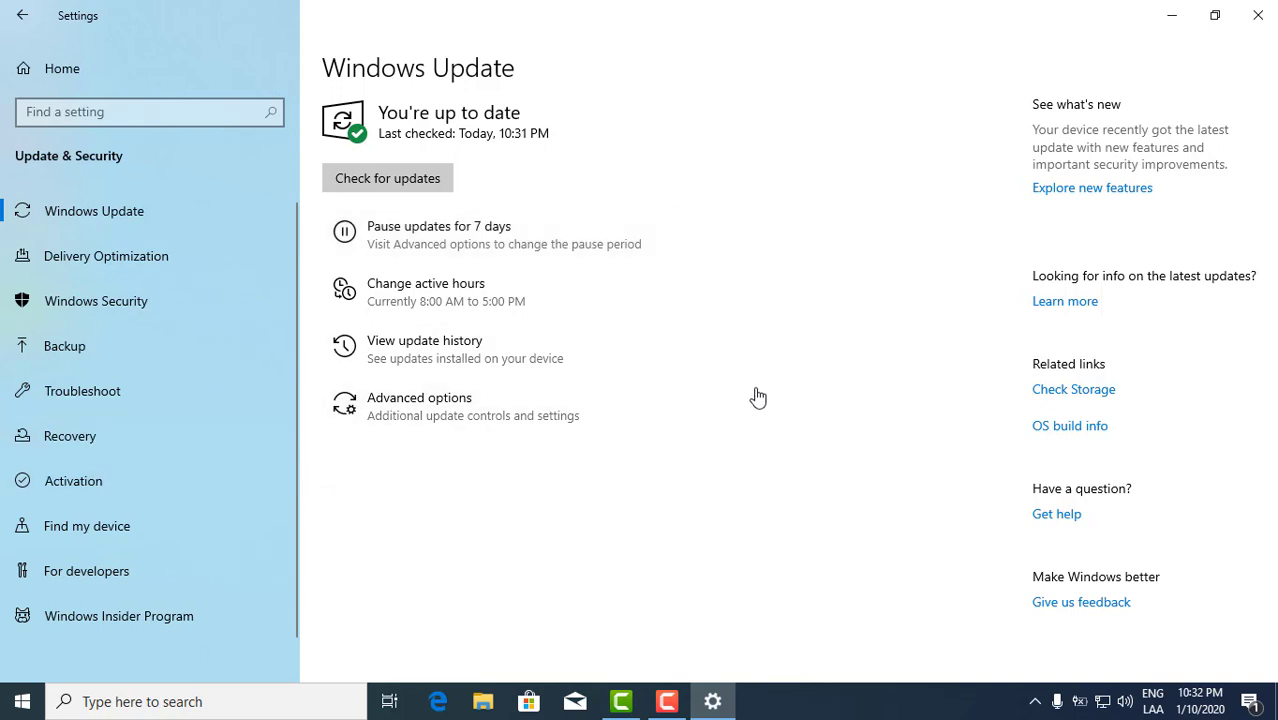
mouse_move(590, 193)
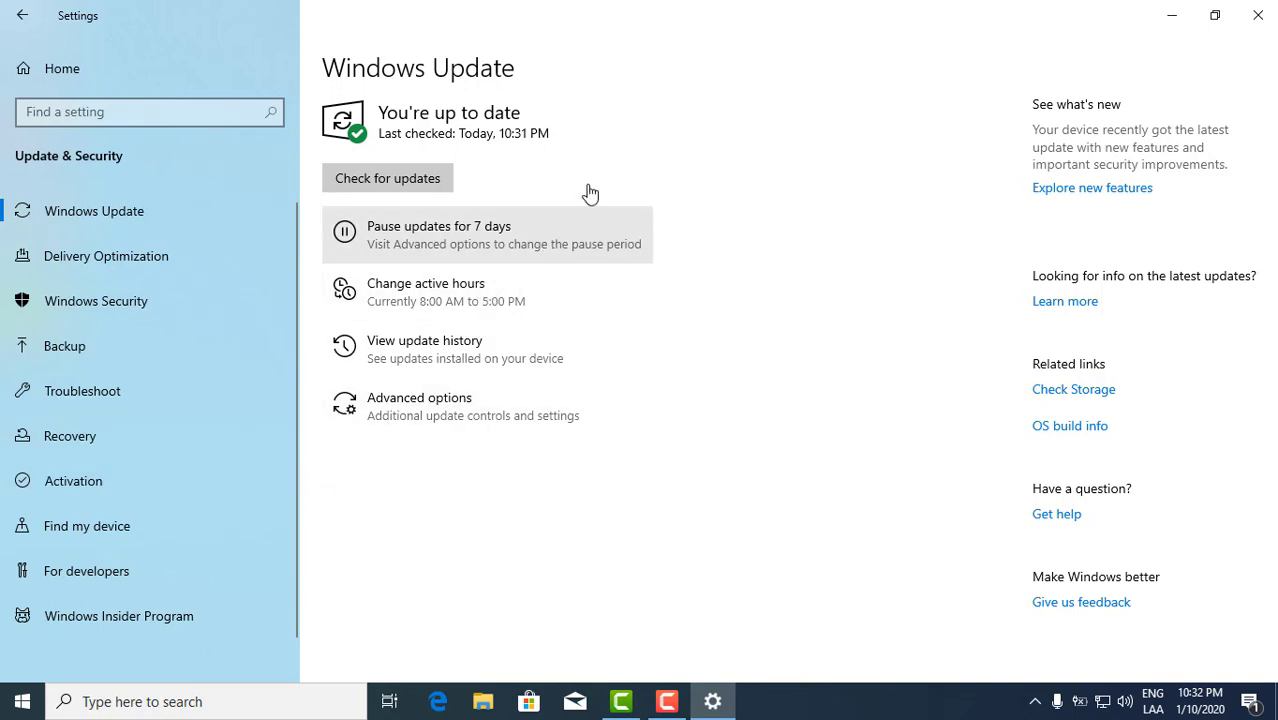
mouse_move(607, 345)
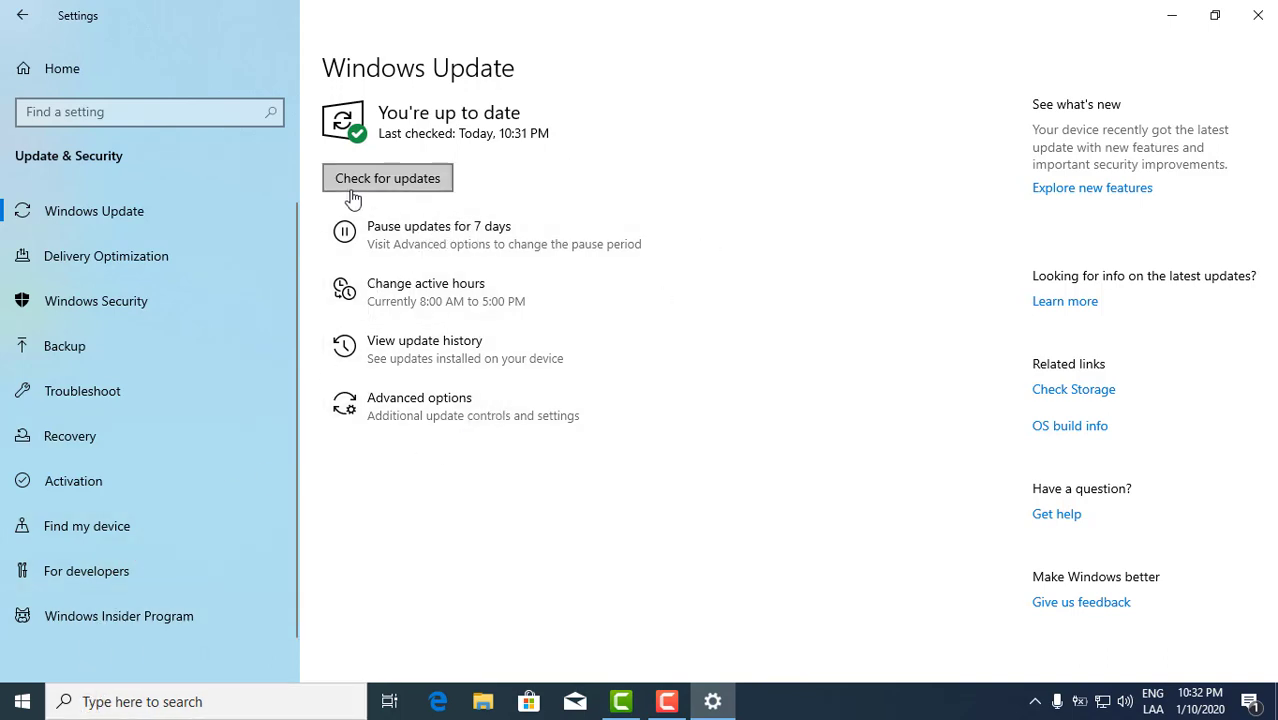
mouse_move(519, 198)
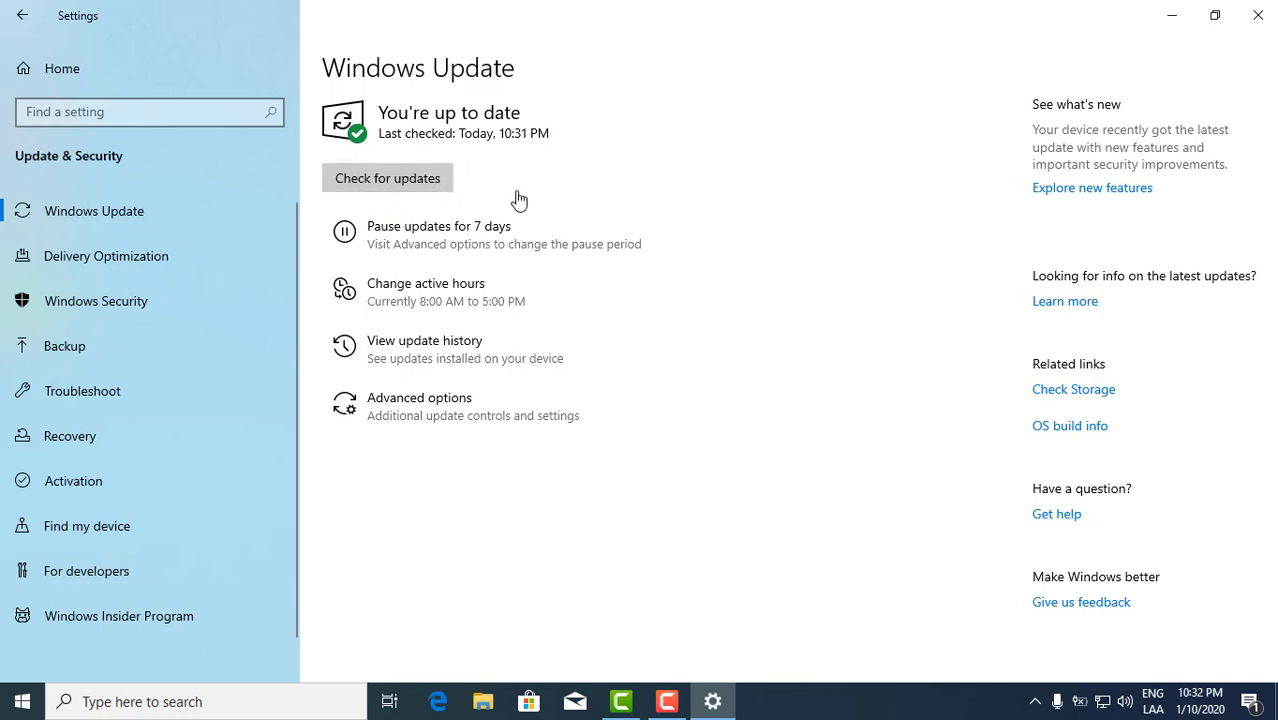
mouse_move(35, 675)
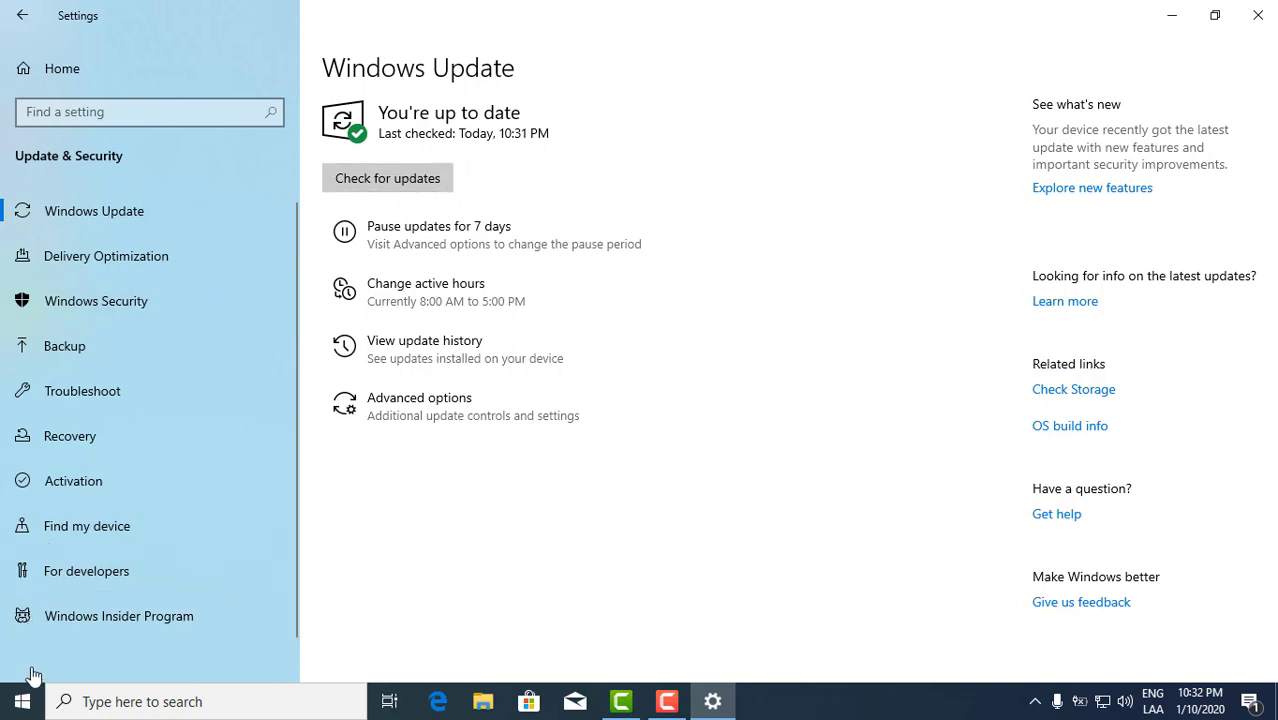
mouse_move(223, 609)
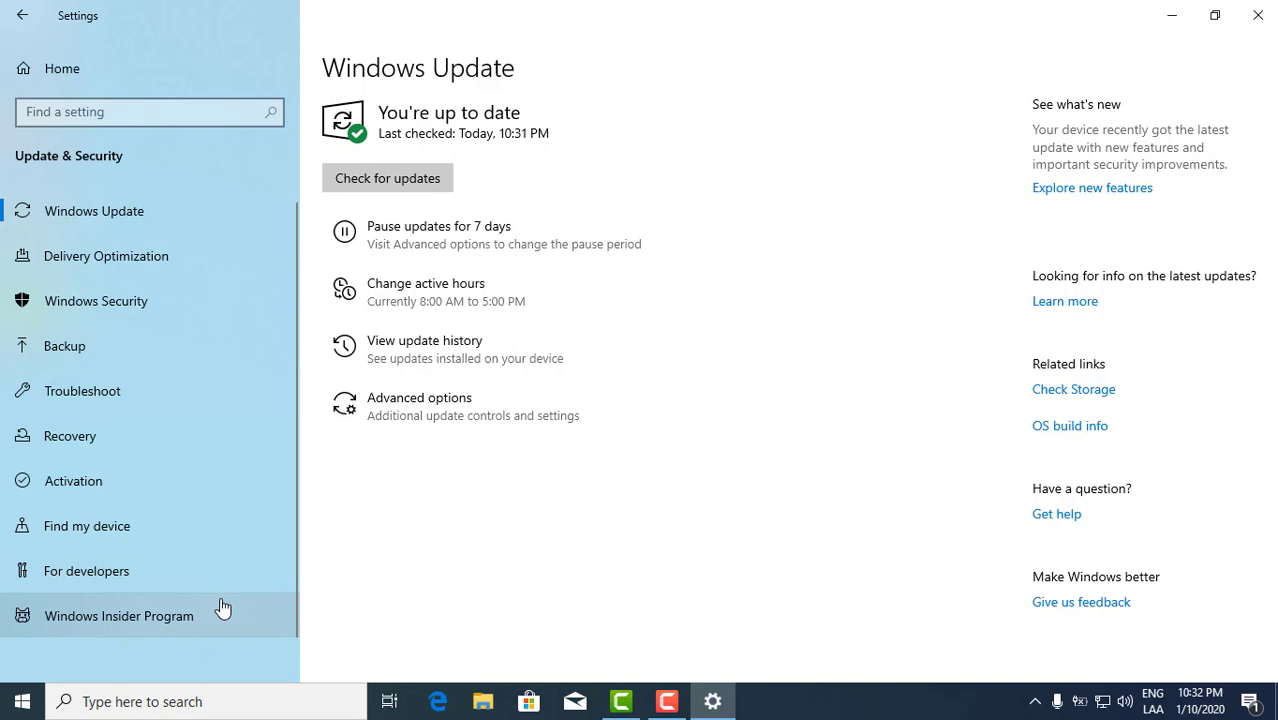
mouse_move(237, 605)
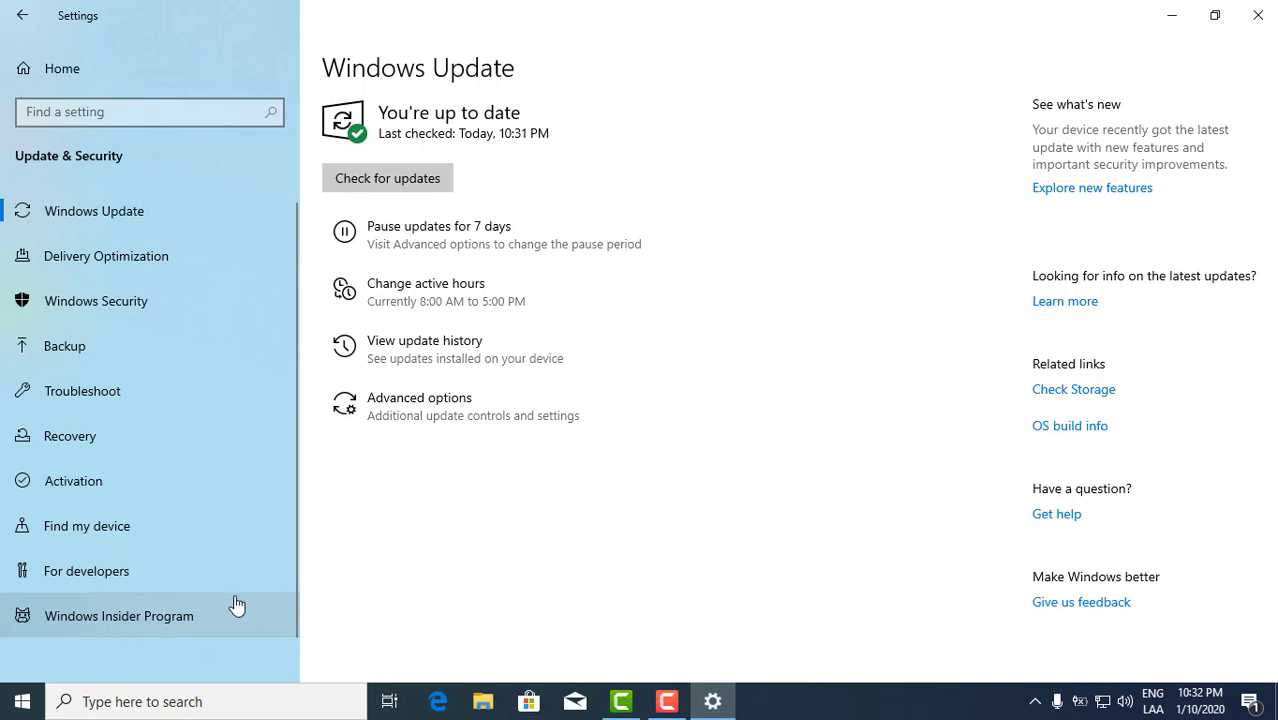
mouse_move(414, 580)
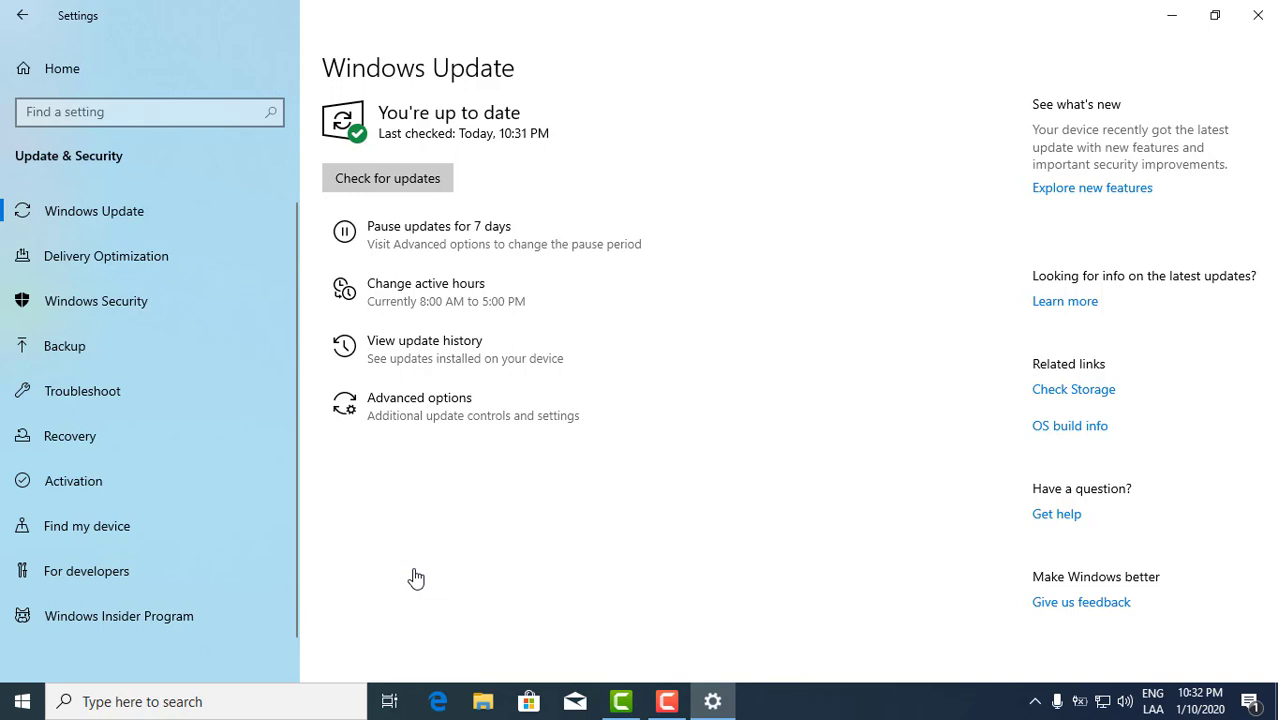
mouse_move(1215, 14)
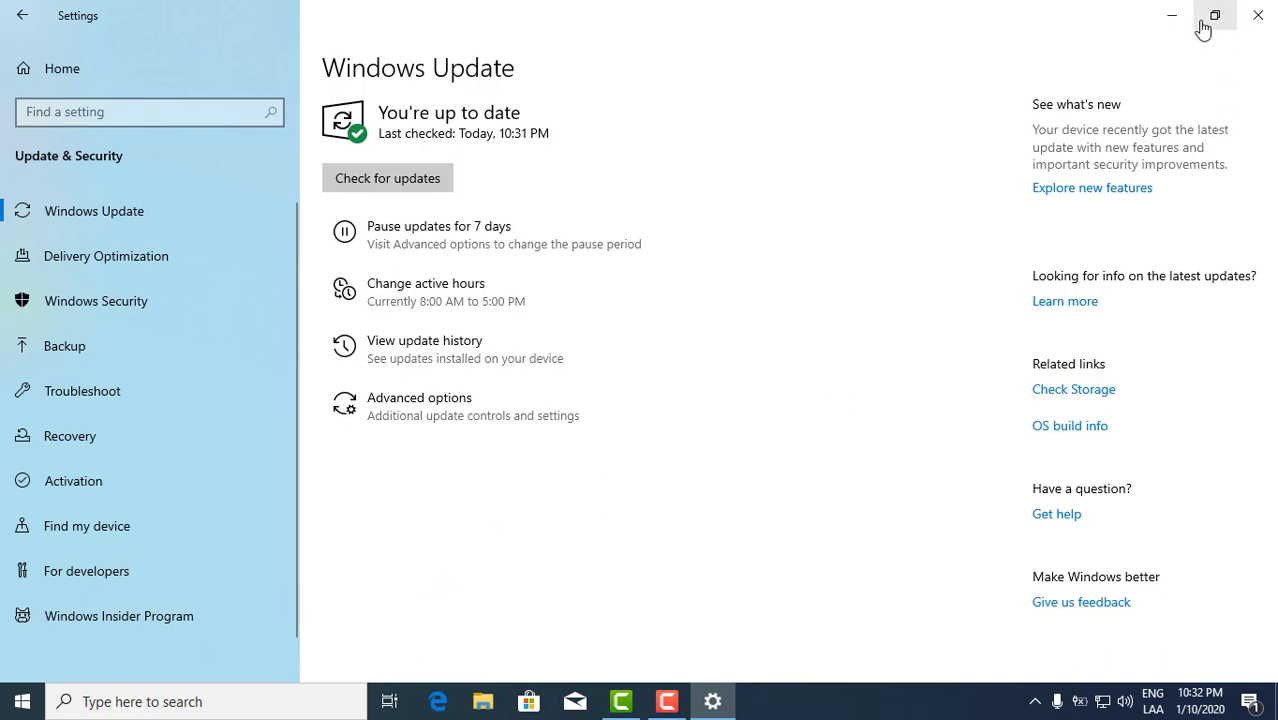
mouse_move(1171, 18)
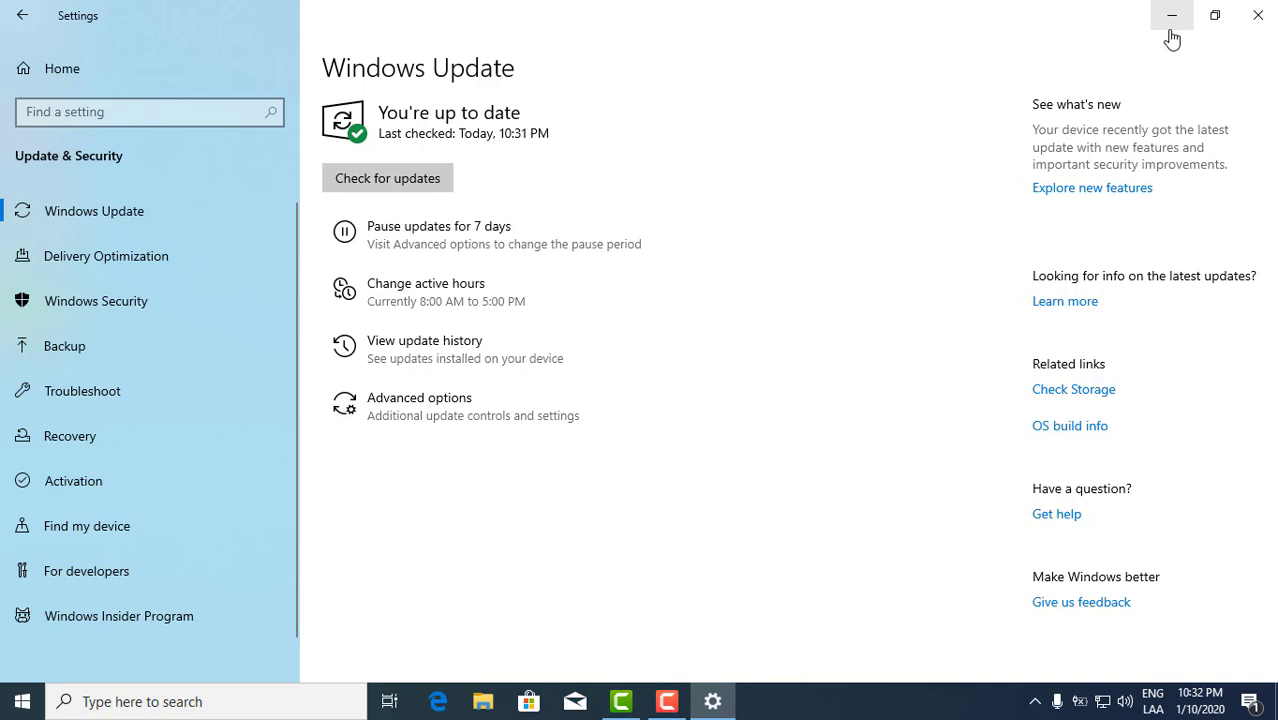
mouse_move(1258, 17)
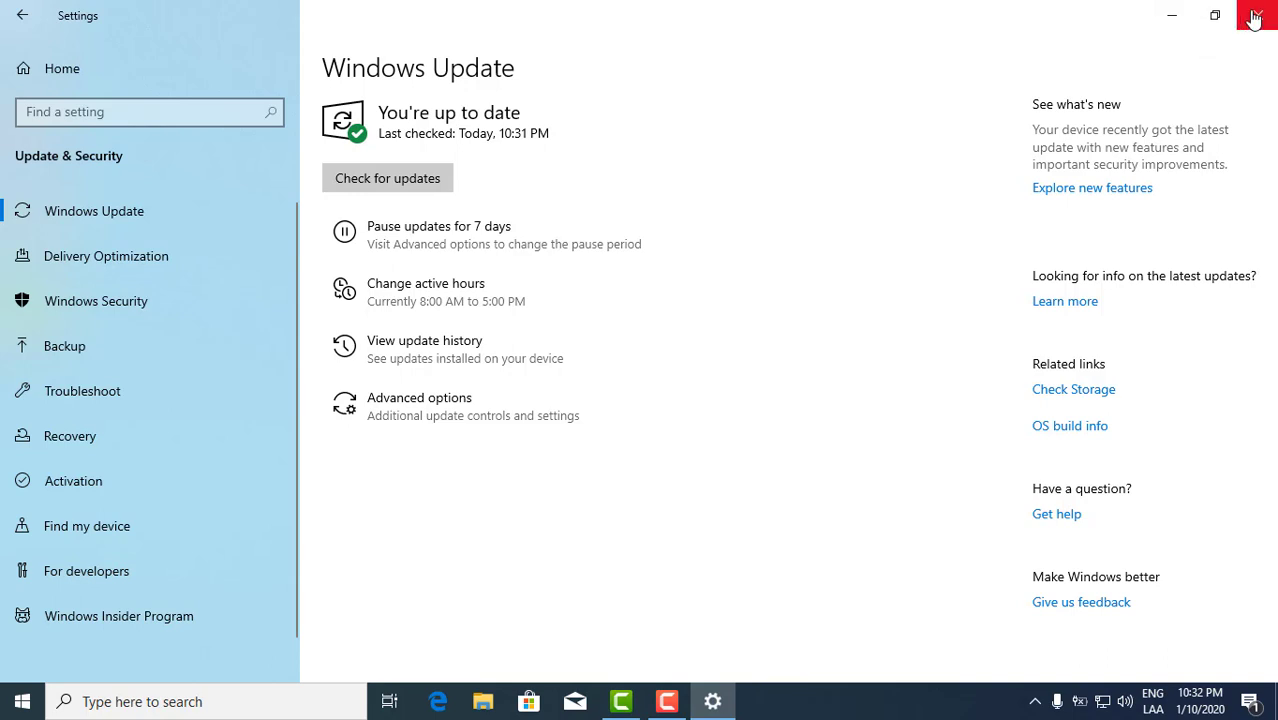
Step: Close Settings and pause the Camtasia recording from the taskbar
click(1256, 15)
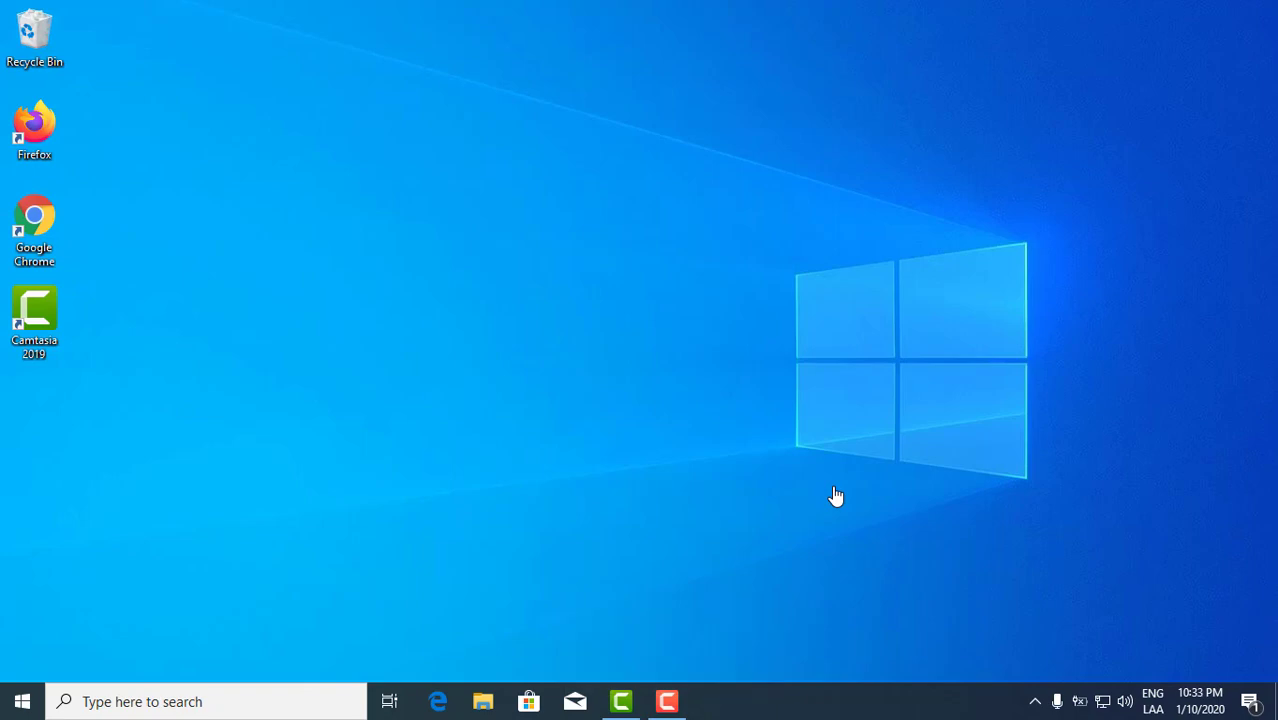
click(667, 701)
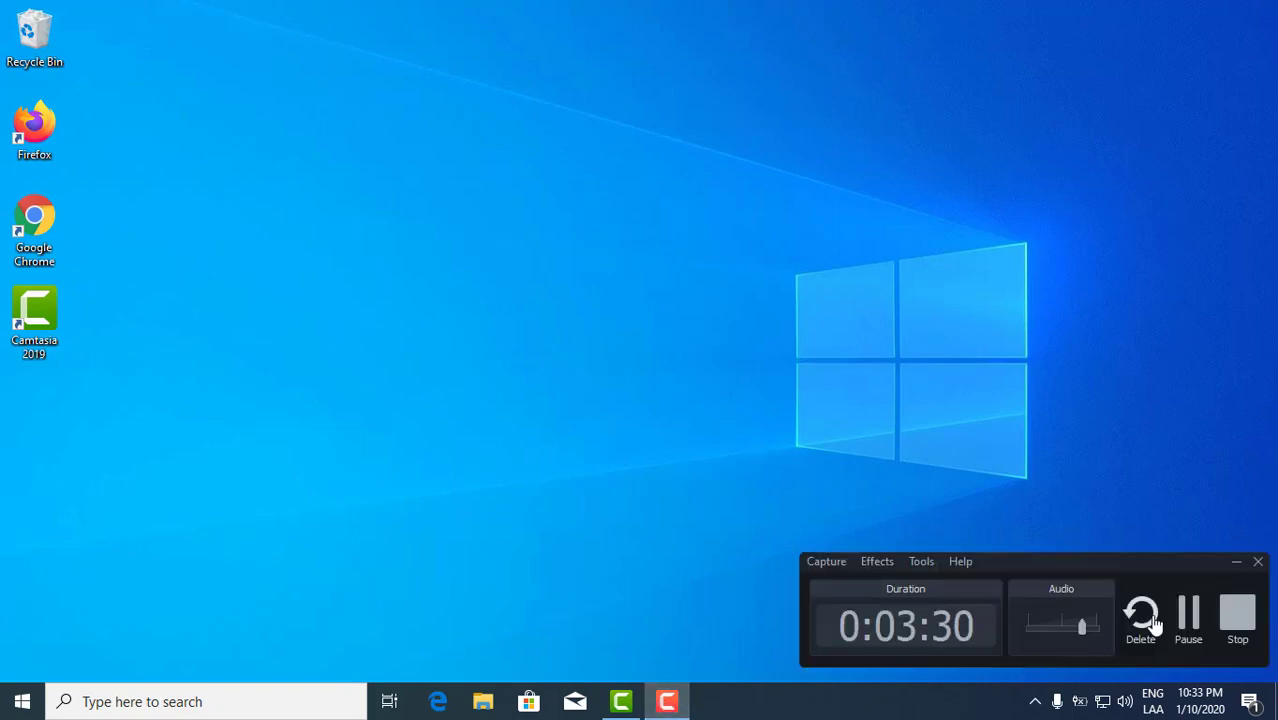
click(1188, 615)
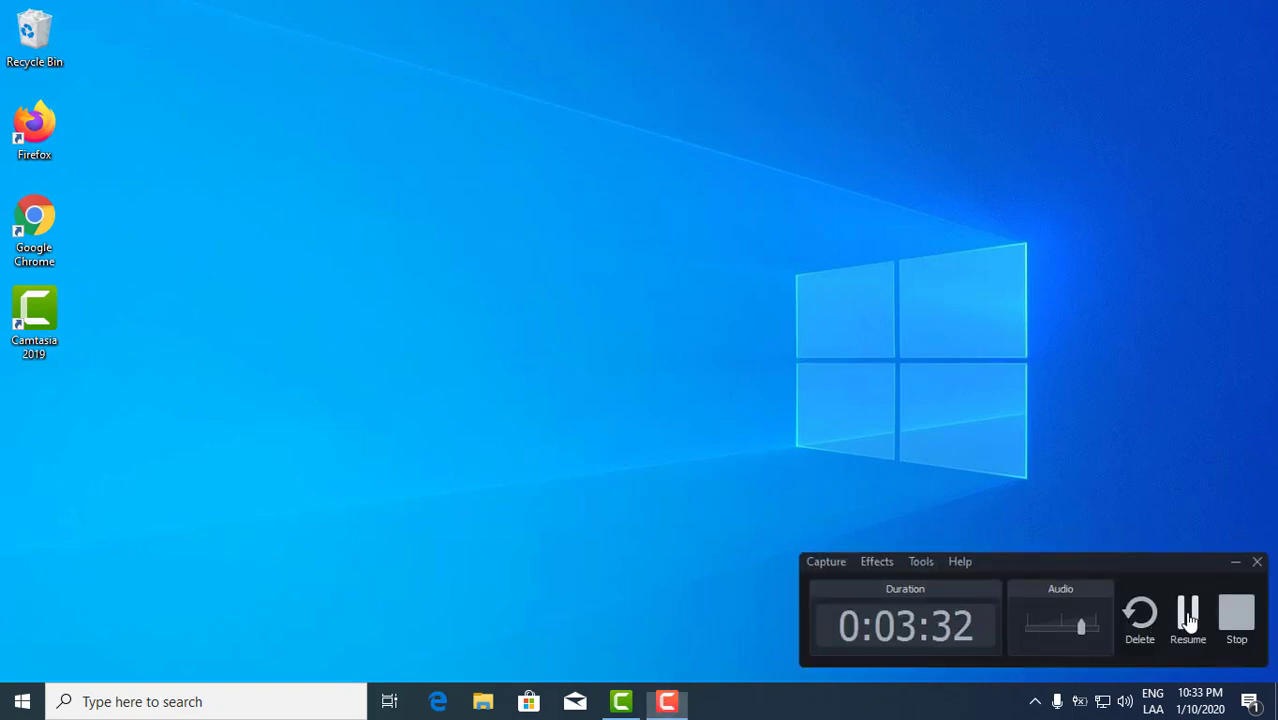
click(22, 700)
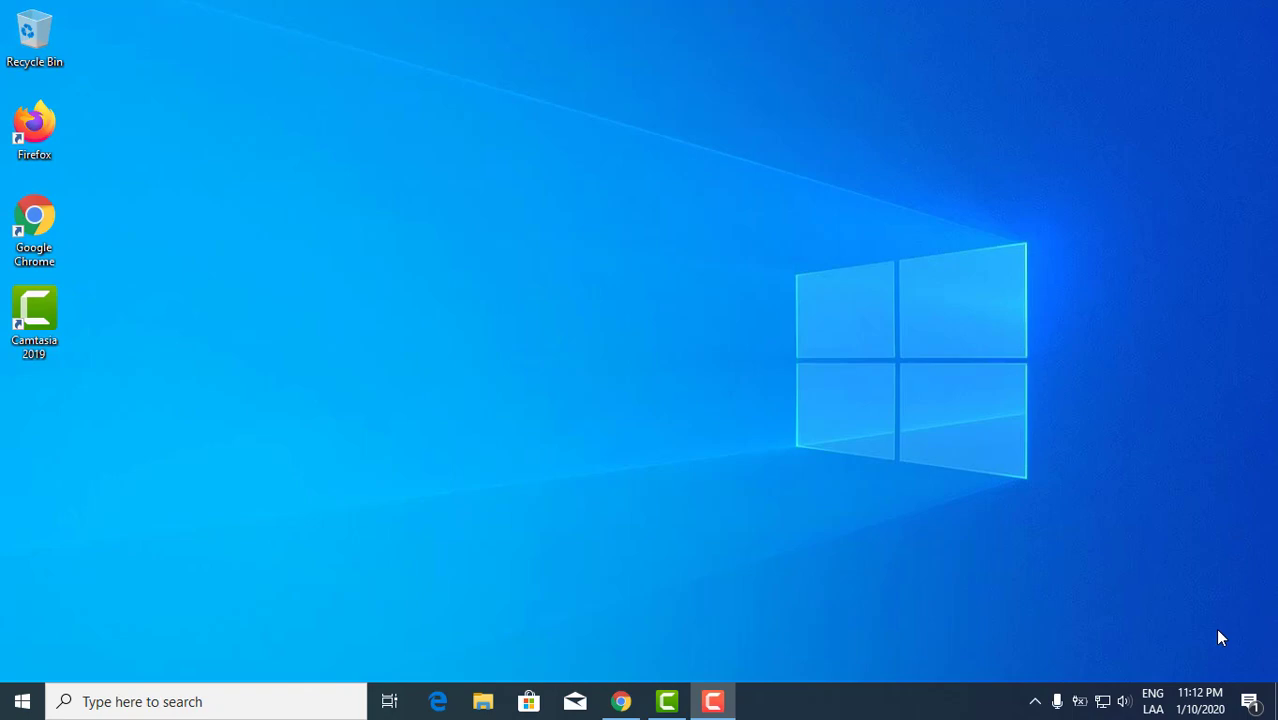
mouse_move(697, 510)
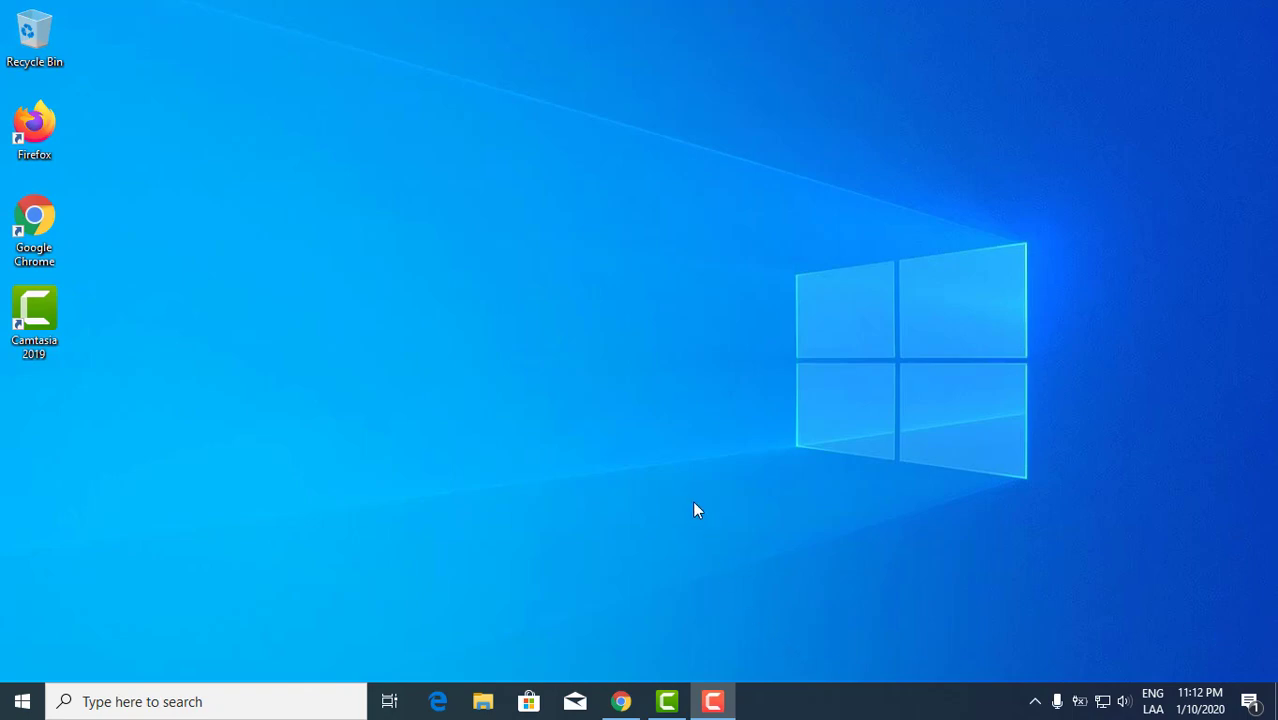
mouse_move(95, 470)
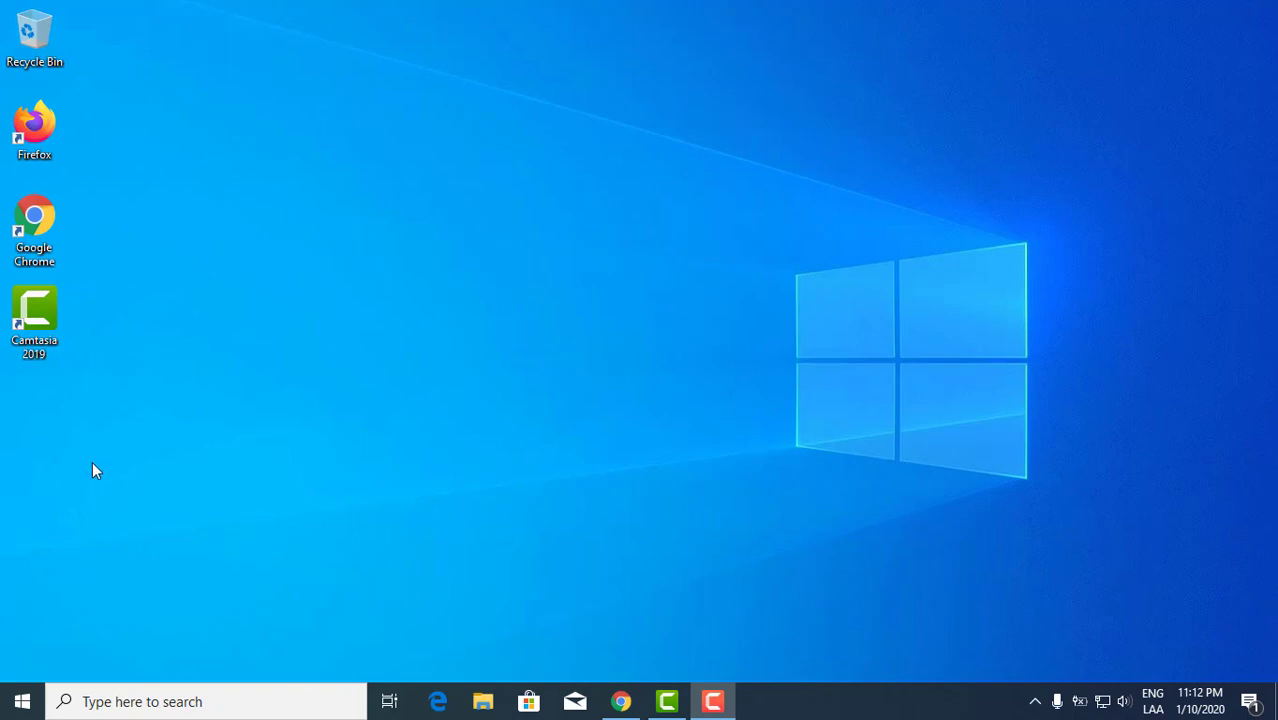
mouse_move(476, 401)
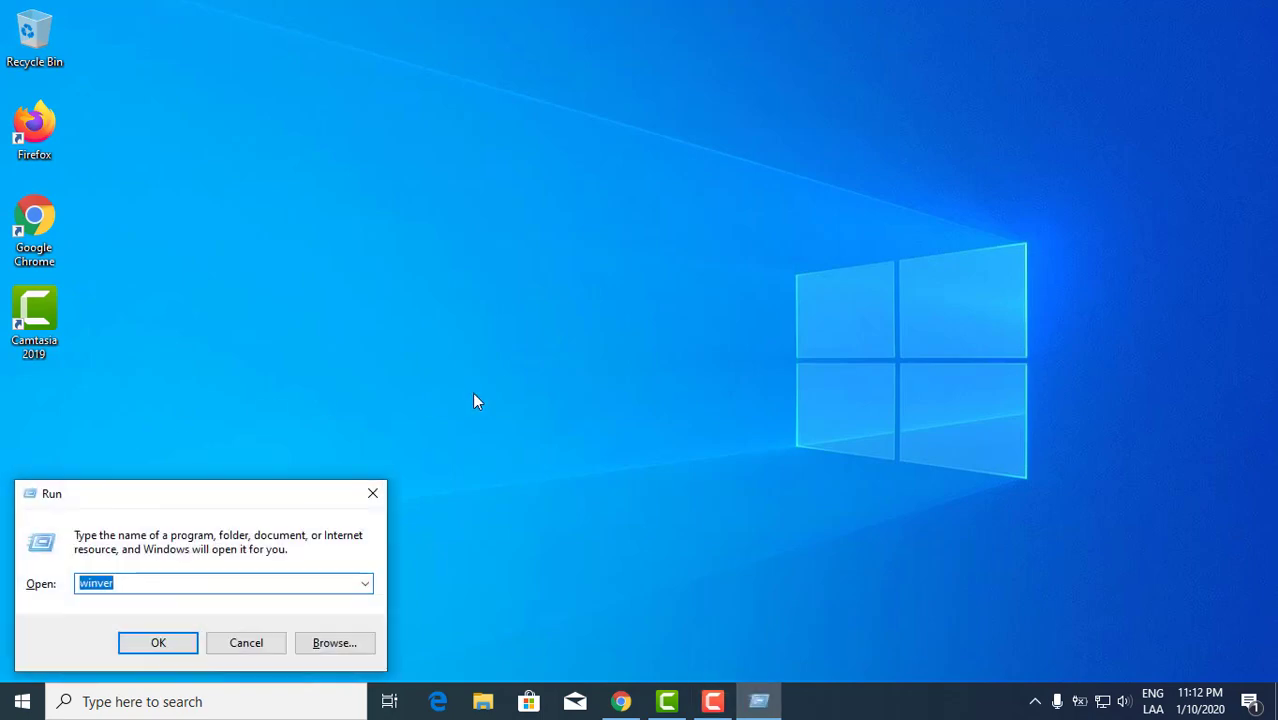
mouse_move(471, 403)
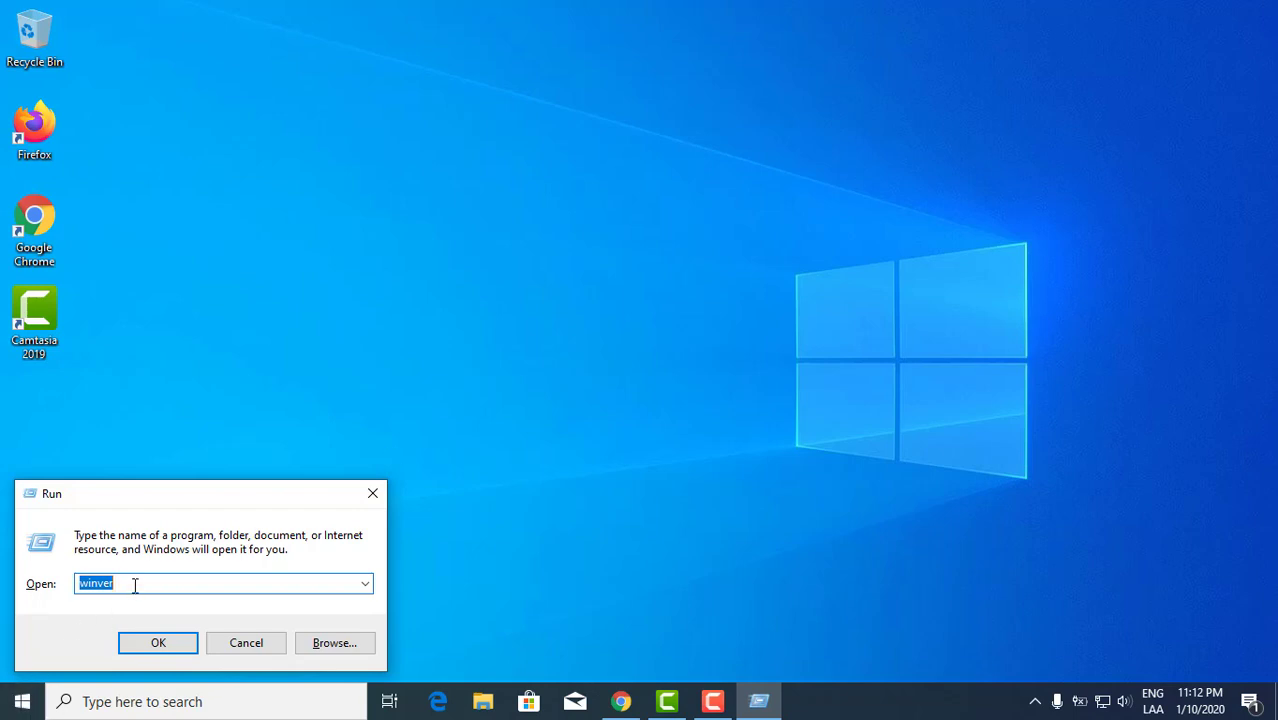
Step: Run winver, confirming Windows 10 Version 1909 (OS Build 18363.535)
click(158, 642)
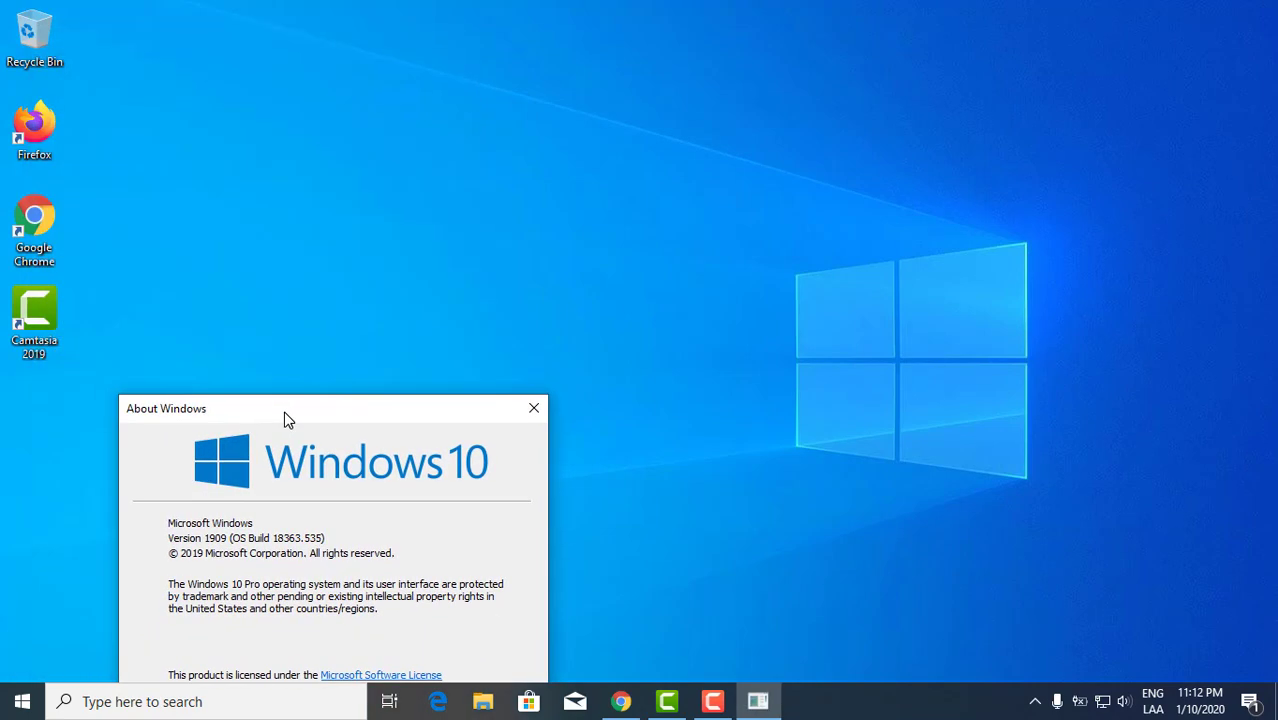
mouse_move(178, 550)
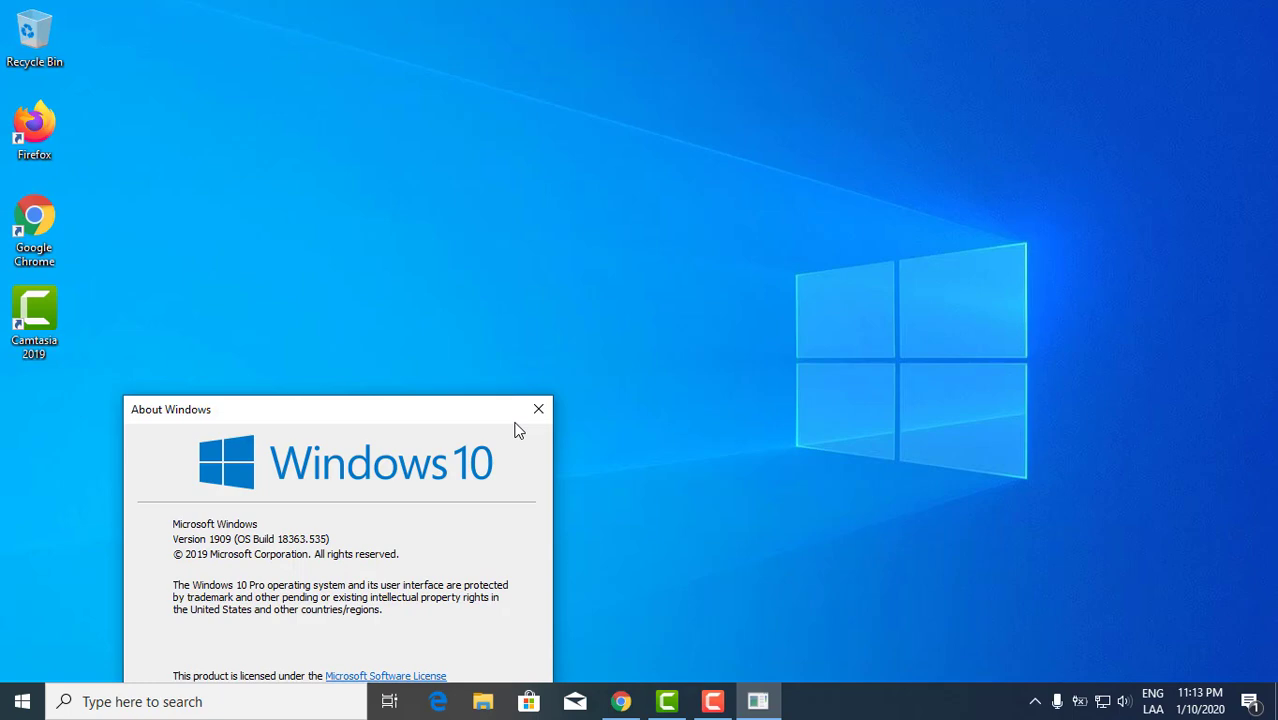
Step: Close the About Windows dialog showing version 1909
click(538, 409)
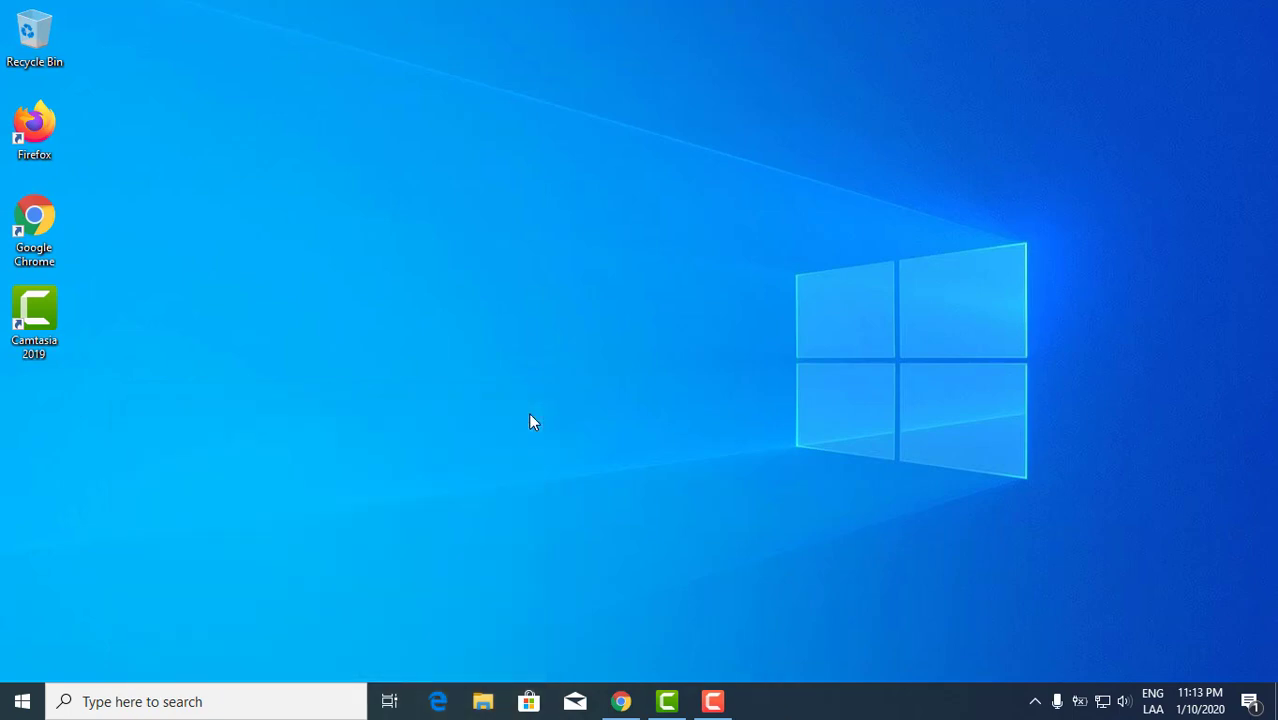
mouse_move(595, 384)
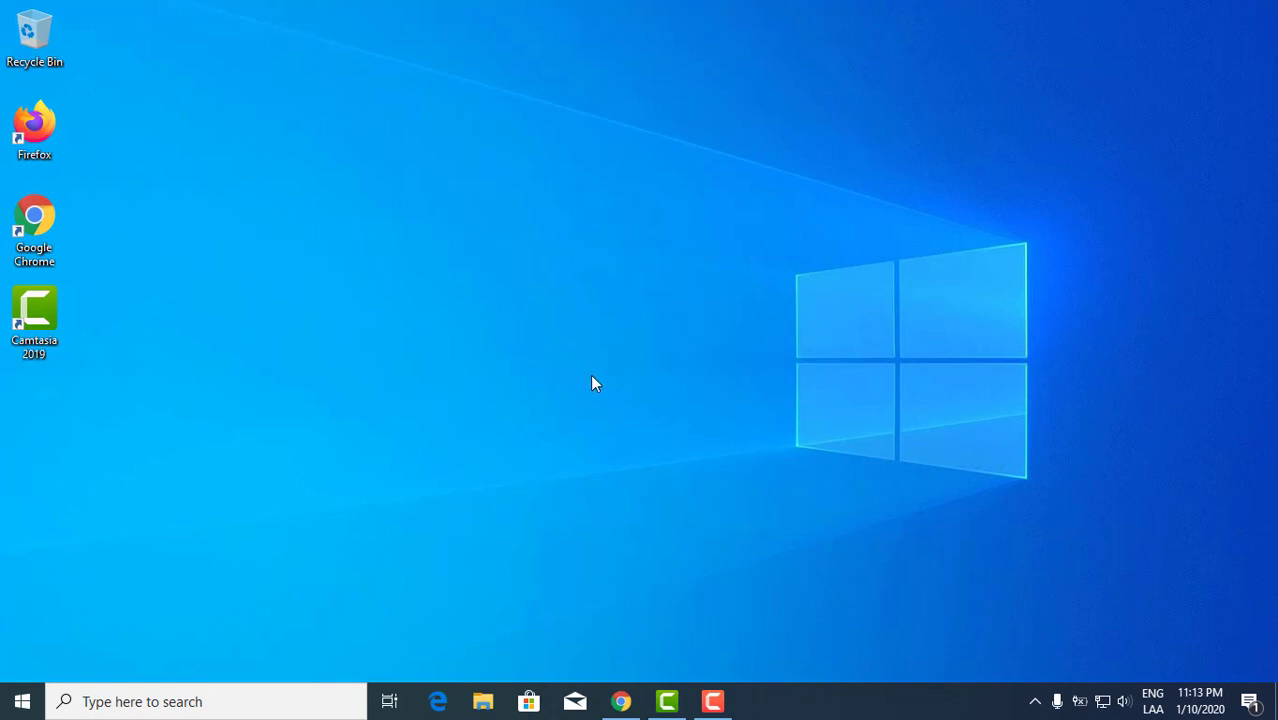
mouse_move(660, 381)
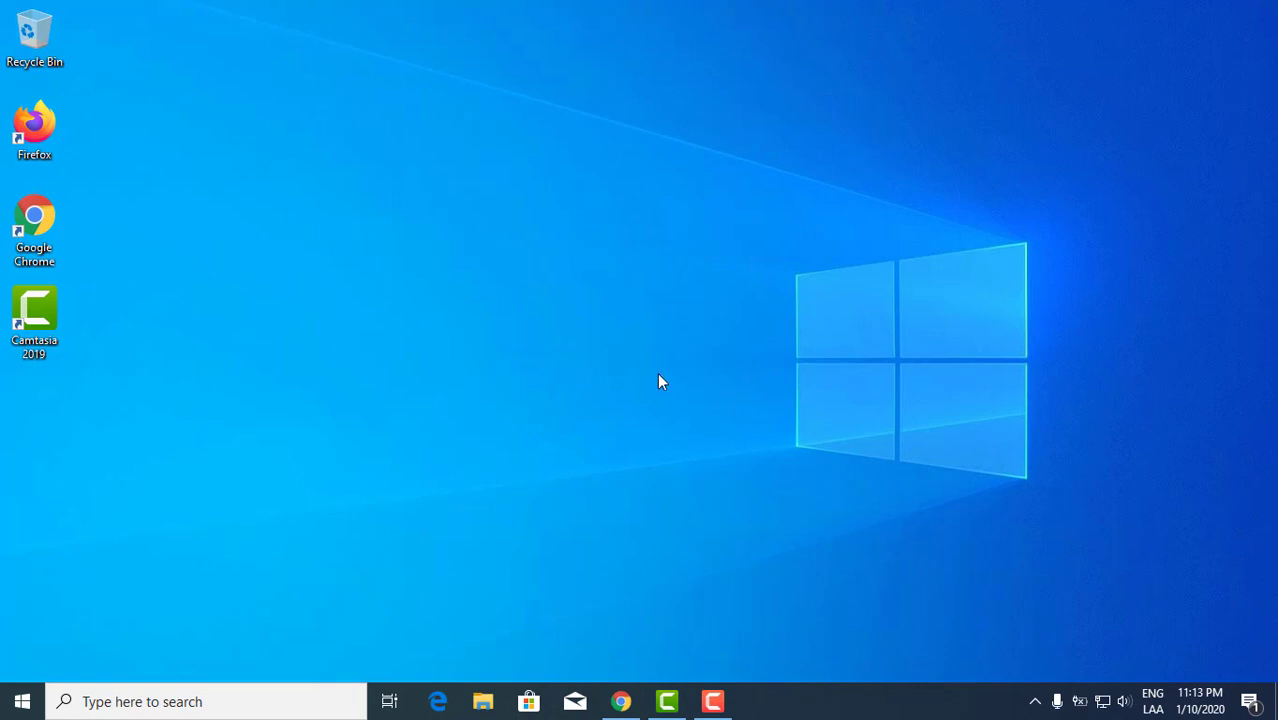